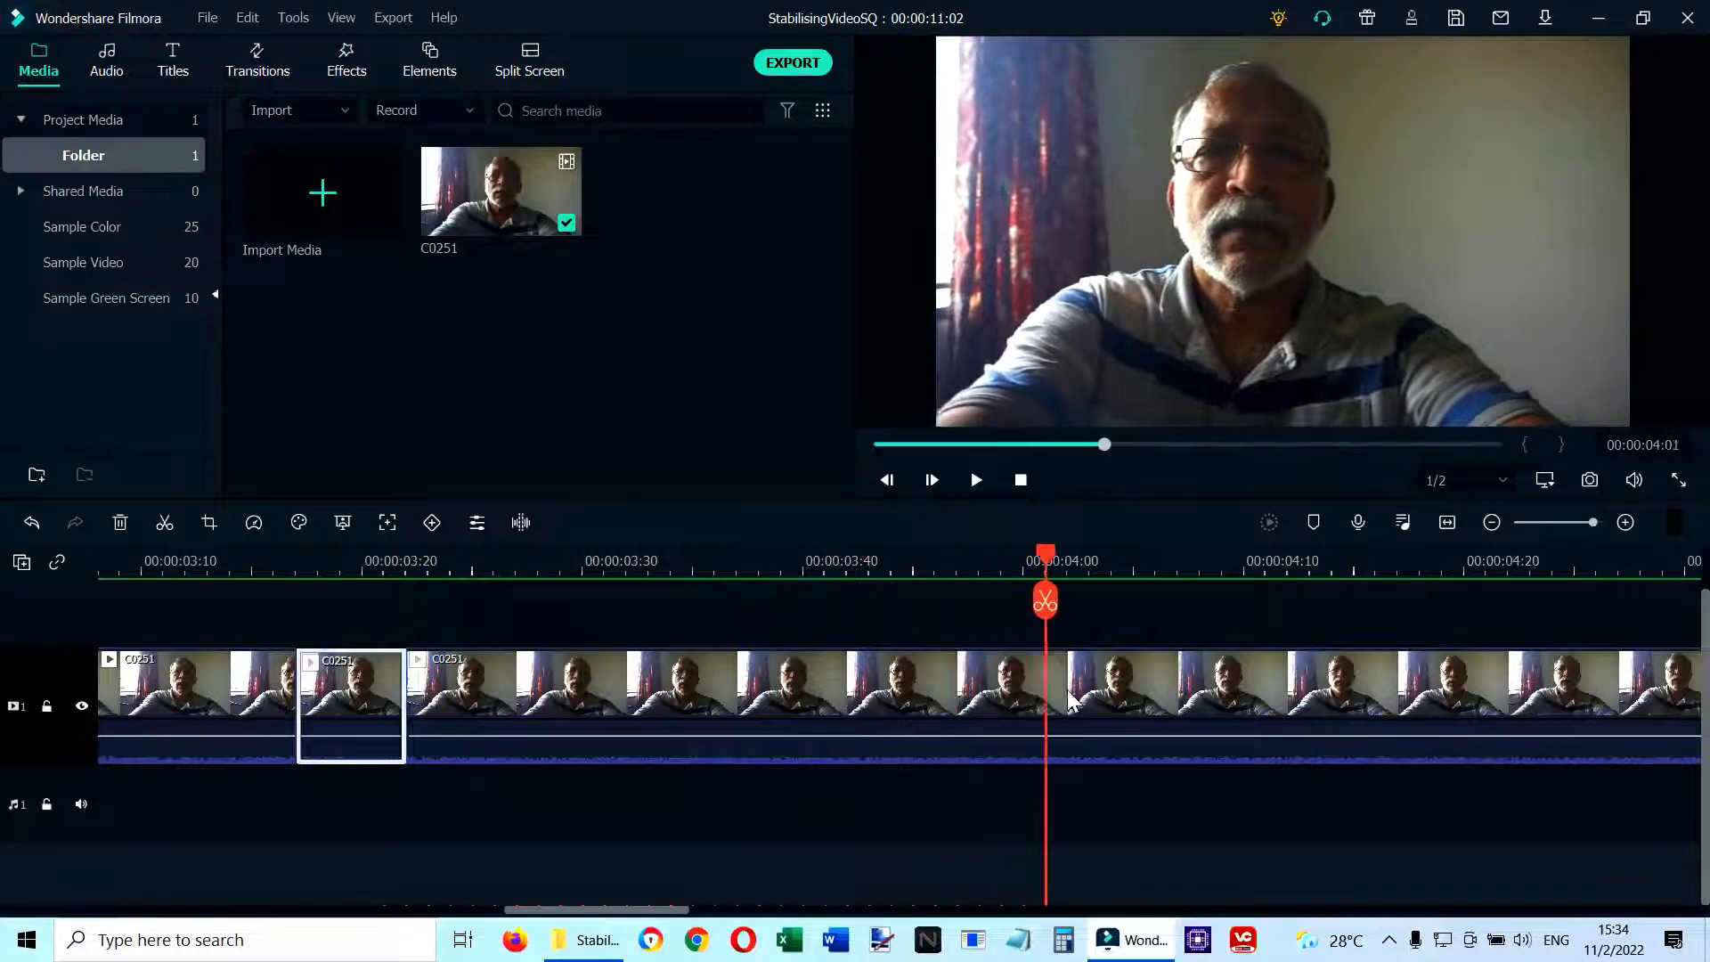
# - Move the playhead near 3:39 and select the short clip piece ending around 3:30
pyautogui.click(780, 586)
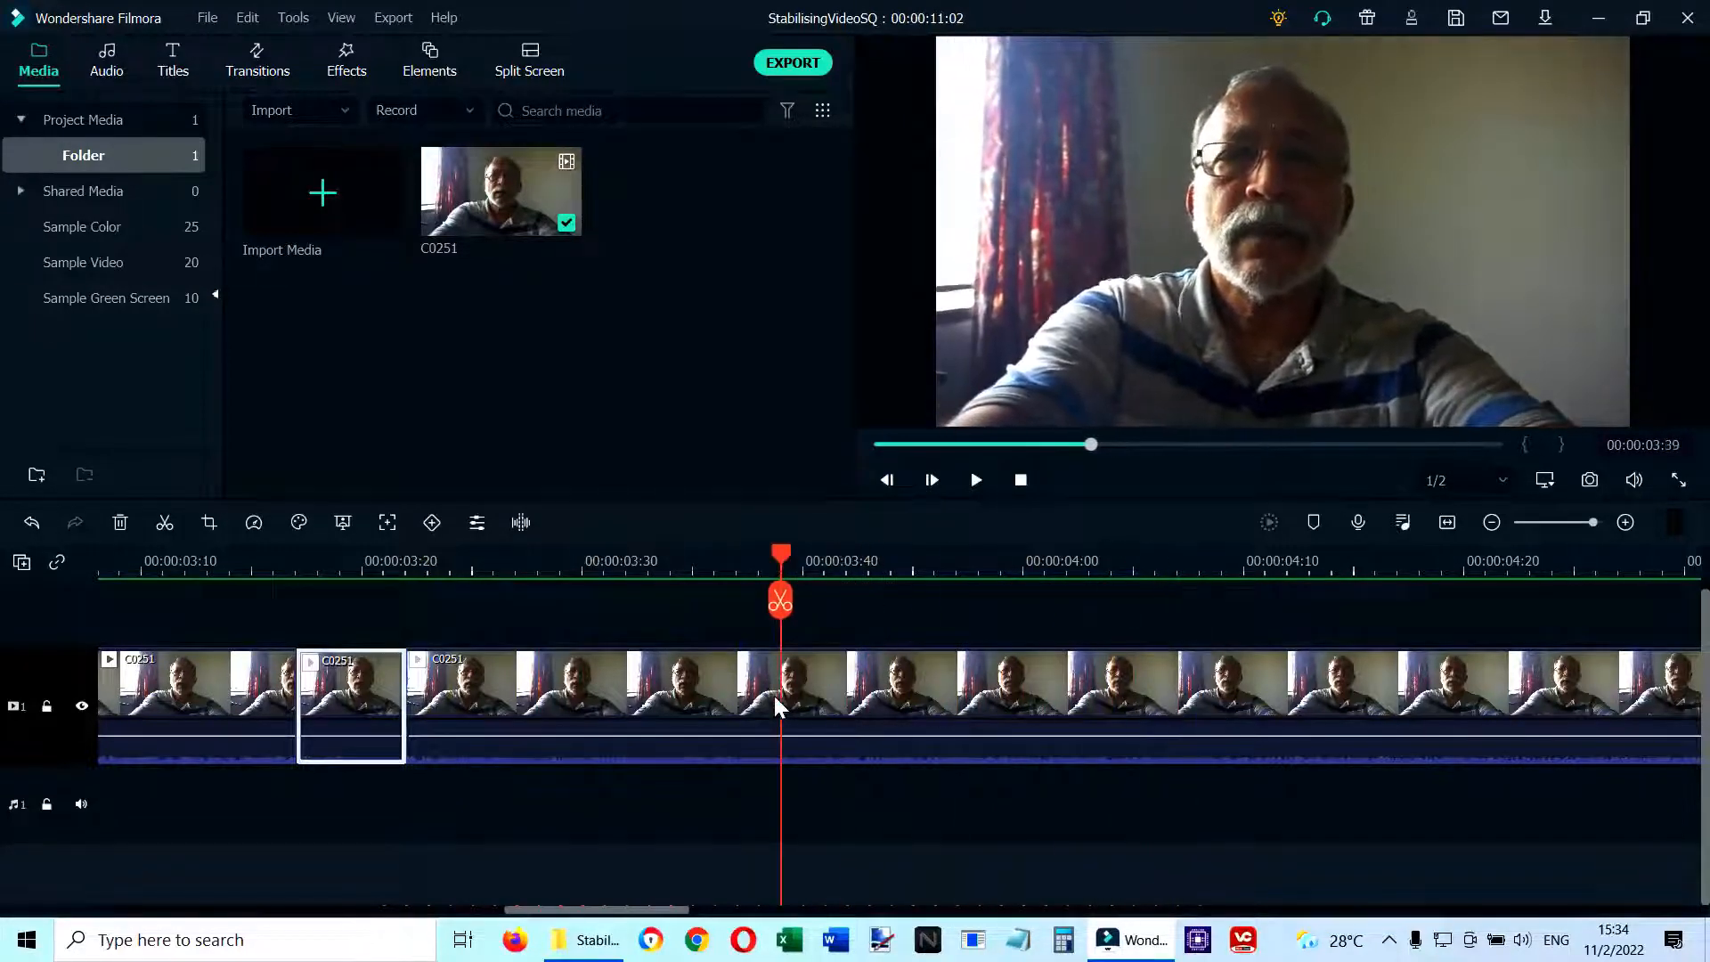
pyautogui.click(580, 699)
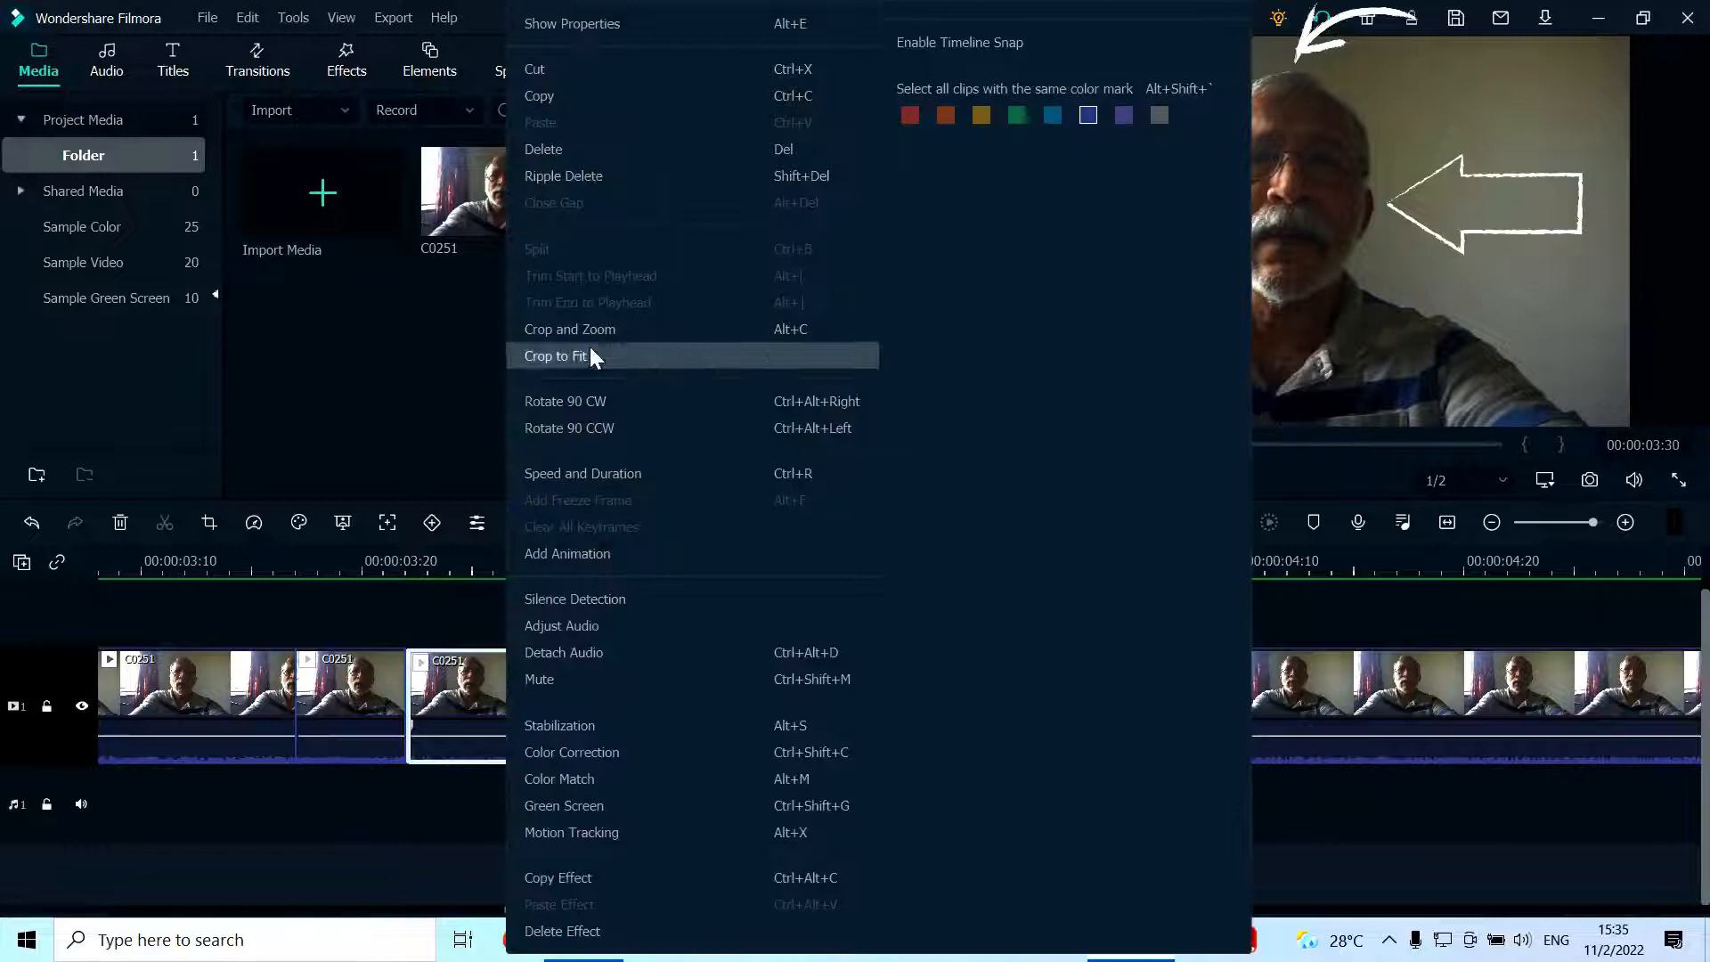
# - In Crop and Zoom's Pan & Zoom, shrink the Start frame to 1355 x 762 around the speaker and preview the end
pyautogui.click(569, 328)
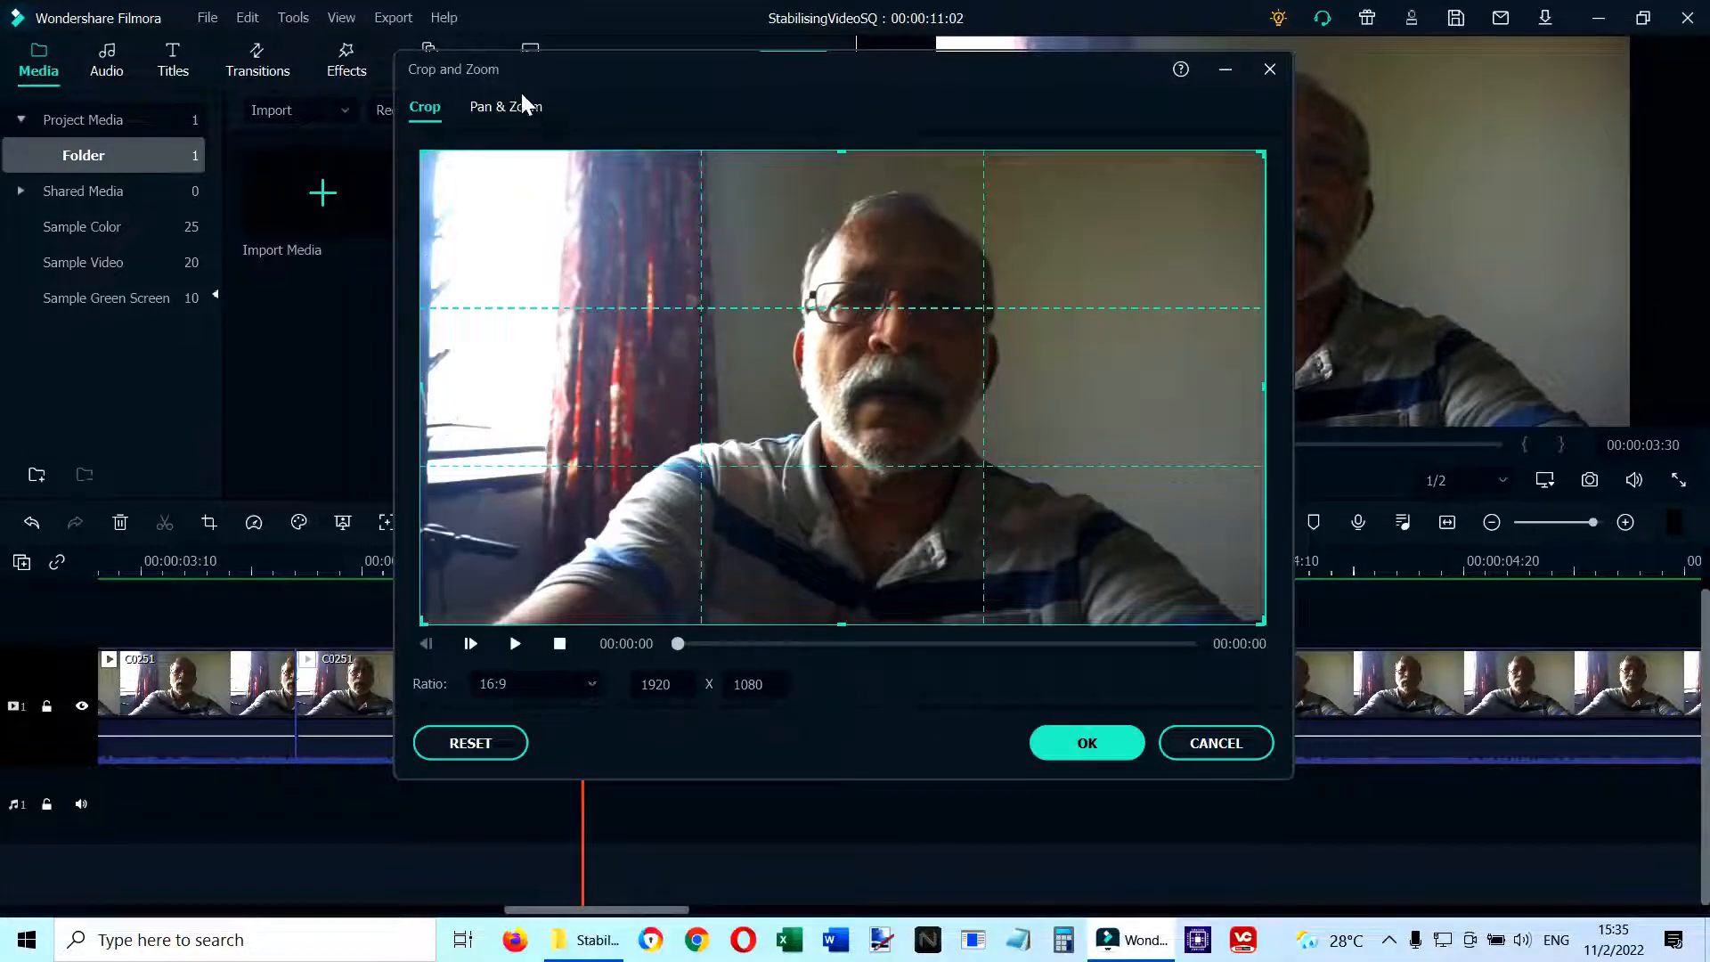
pyautogui.click(506, 107)
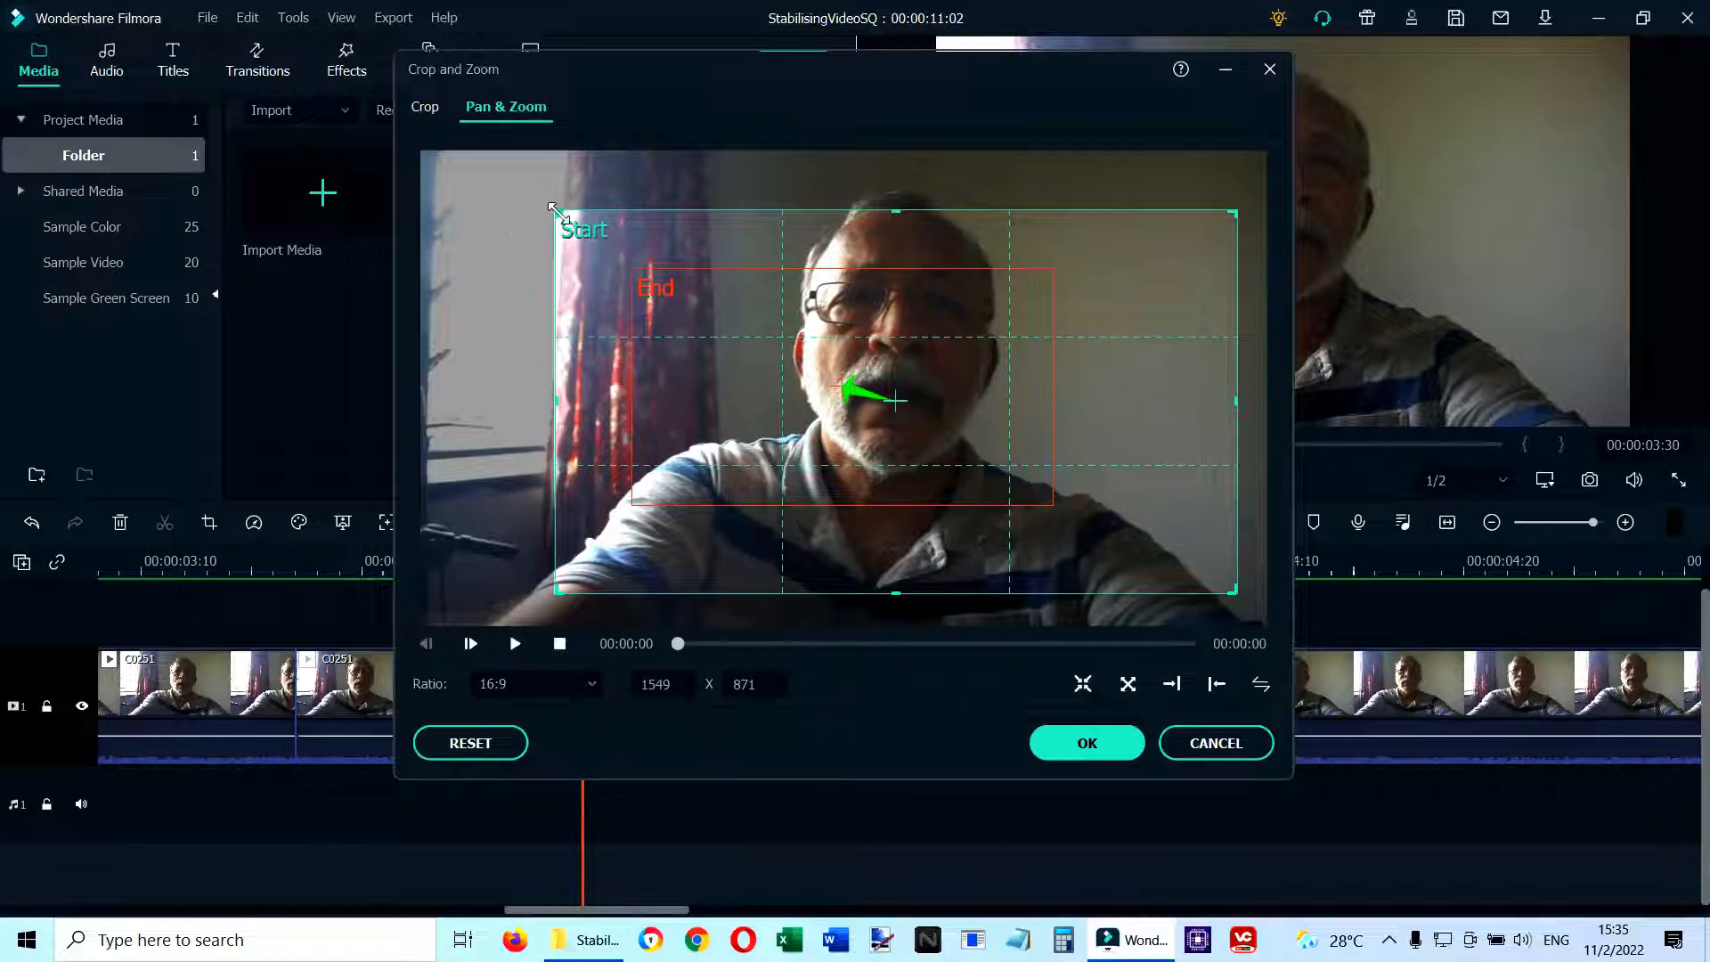
pyautogui.moveTo(554, 208); pyautogui.dragTo(643, 260)
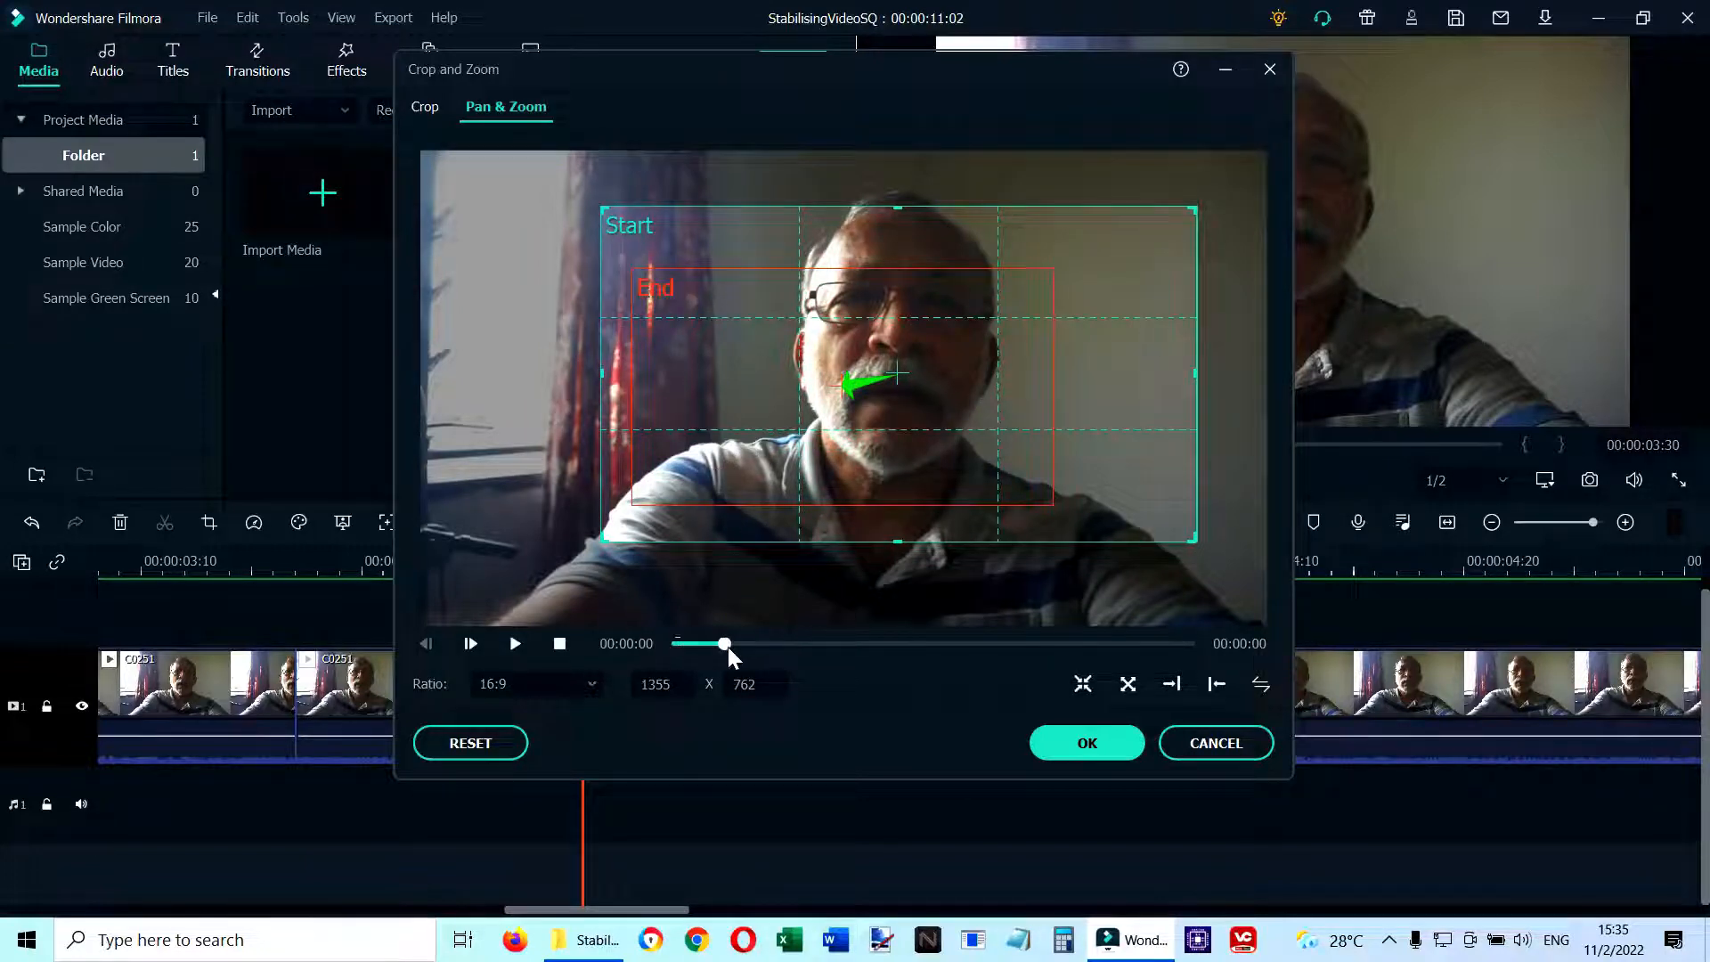
pyautogui.moveTo(723, 643); pyautogui.dragTo(1164, 643)
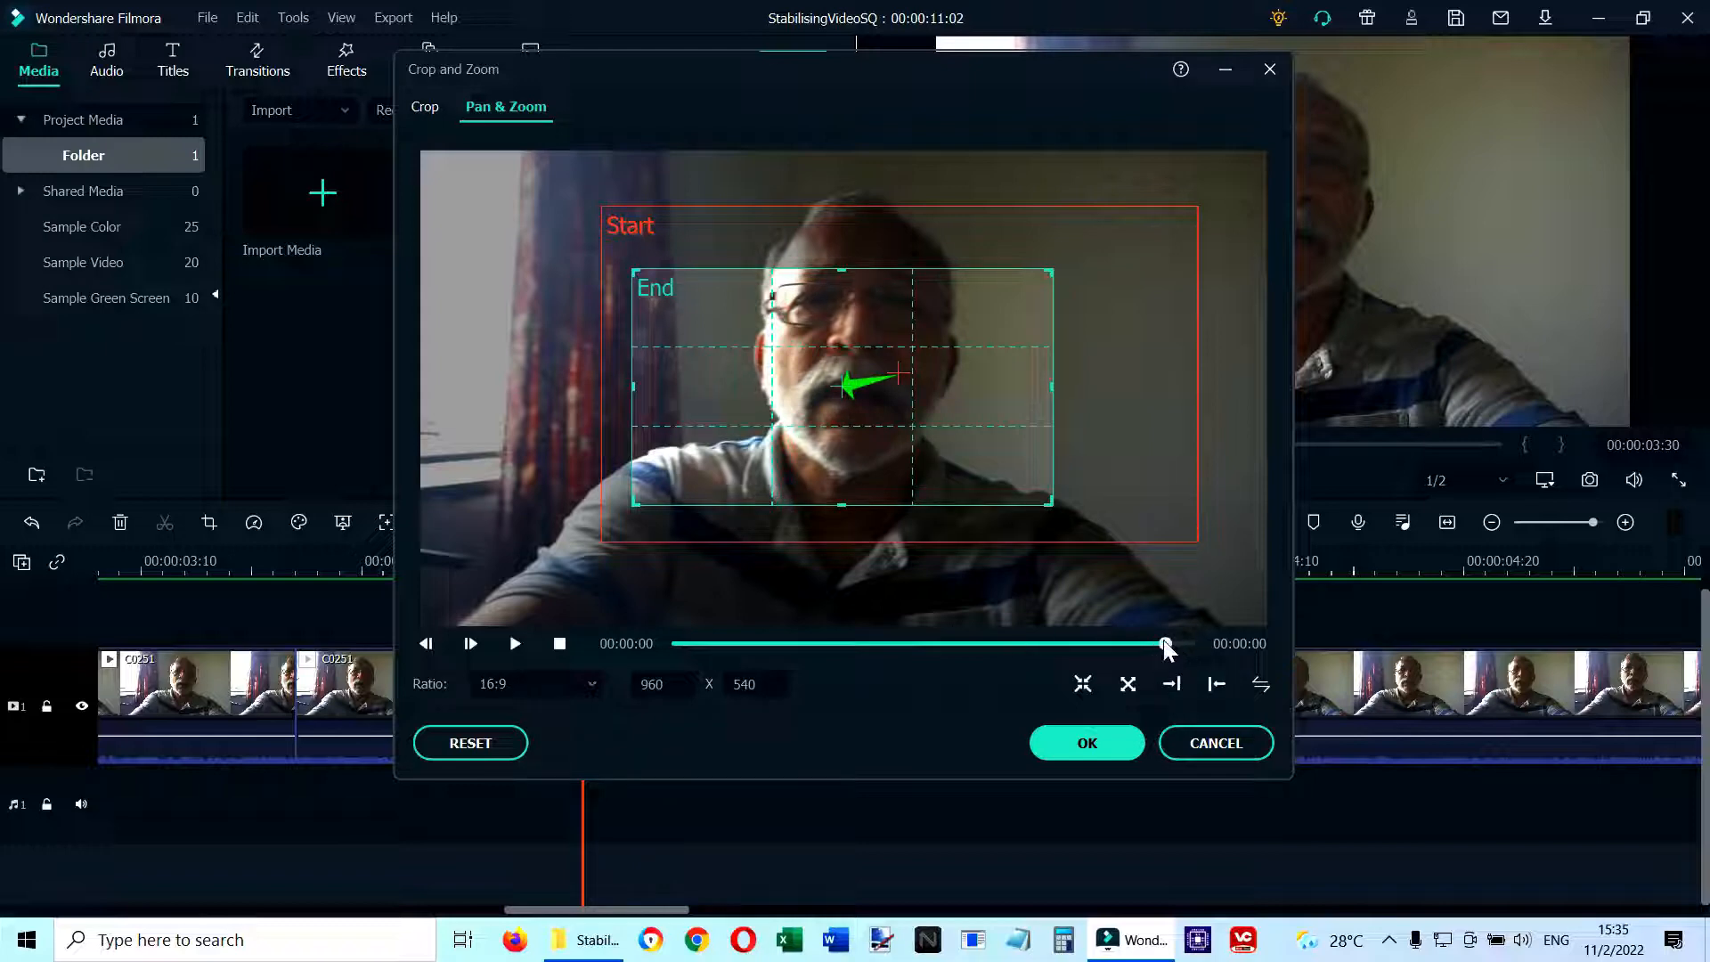
# - Enlarge the End frame to about 1344 x 756 and align it over the Start frame
pyautogui.moveTo(1163, 643); pyautogui.dragTo(696, 643)
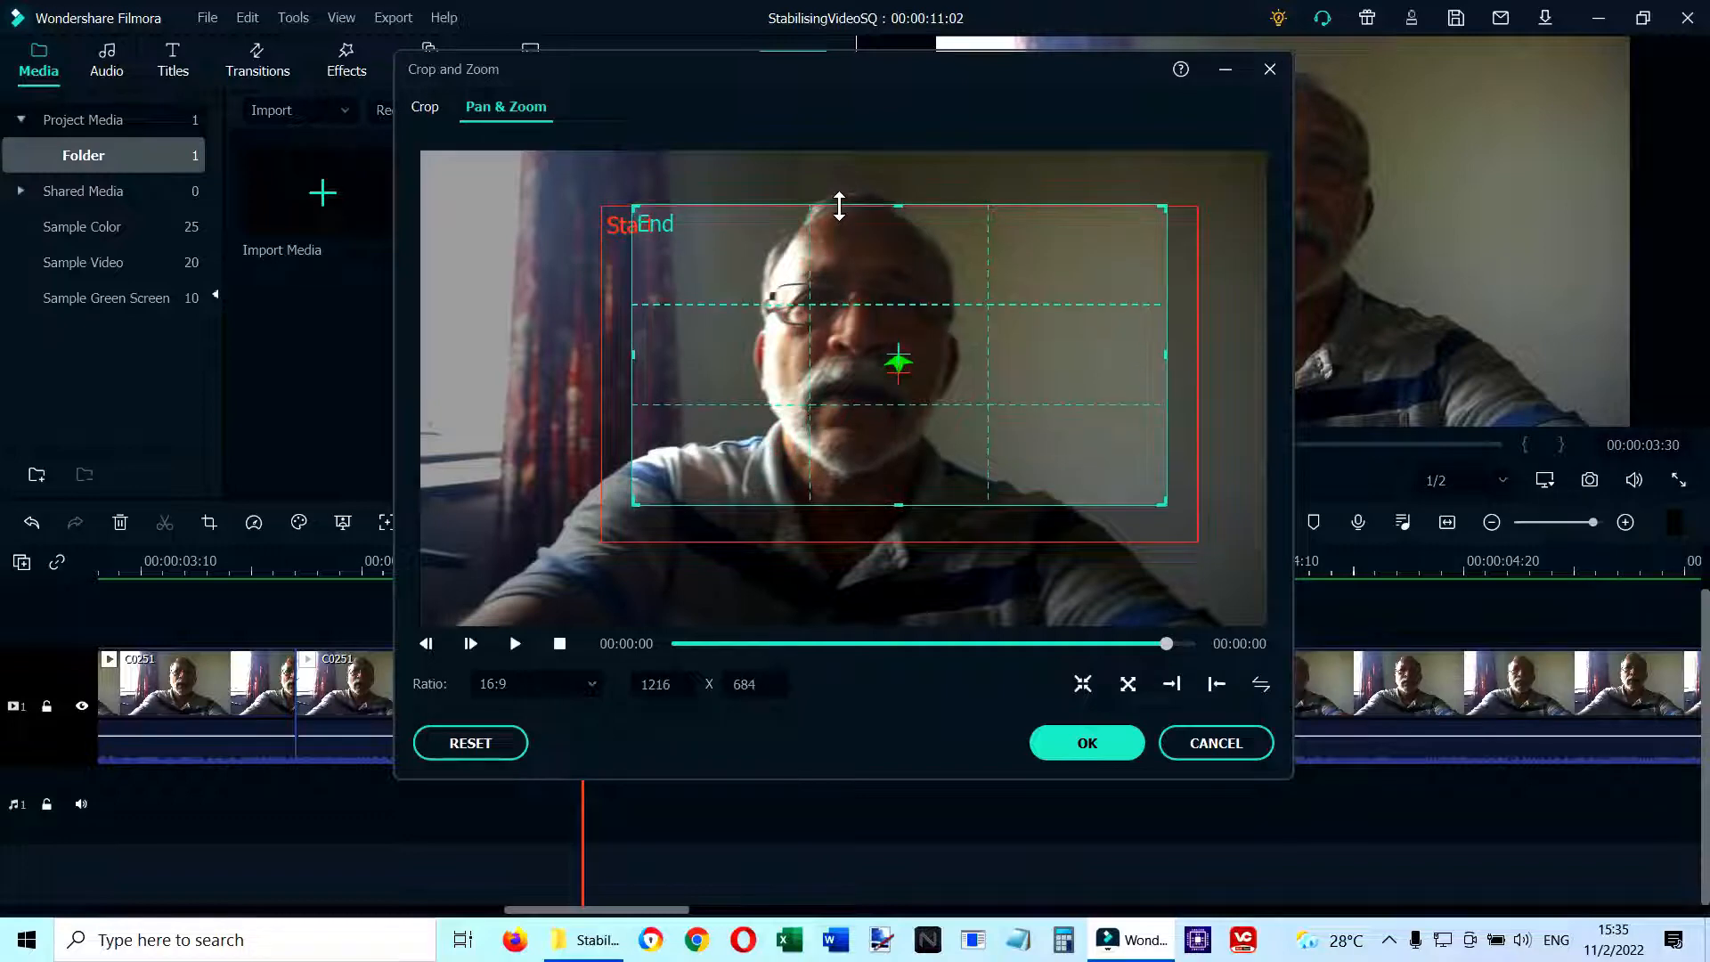
pyautogui.moveTo(898, 362); pyautogui.dragTo(848, 358)
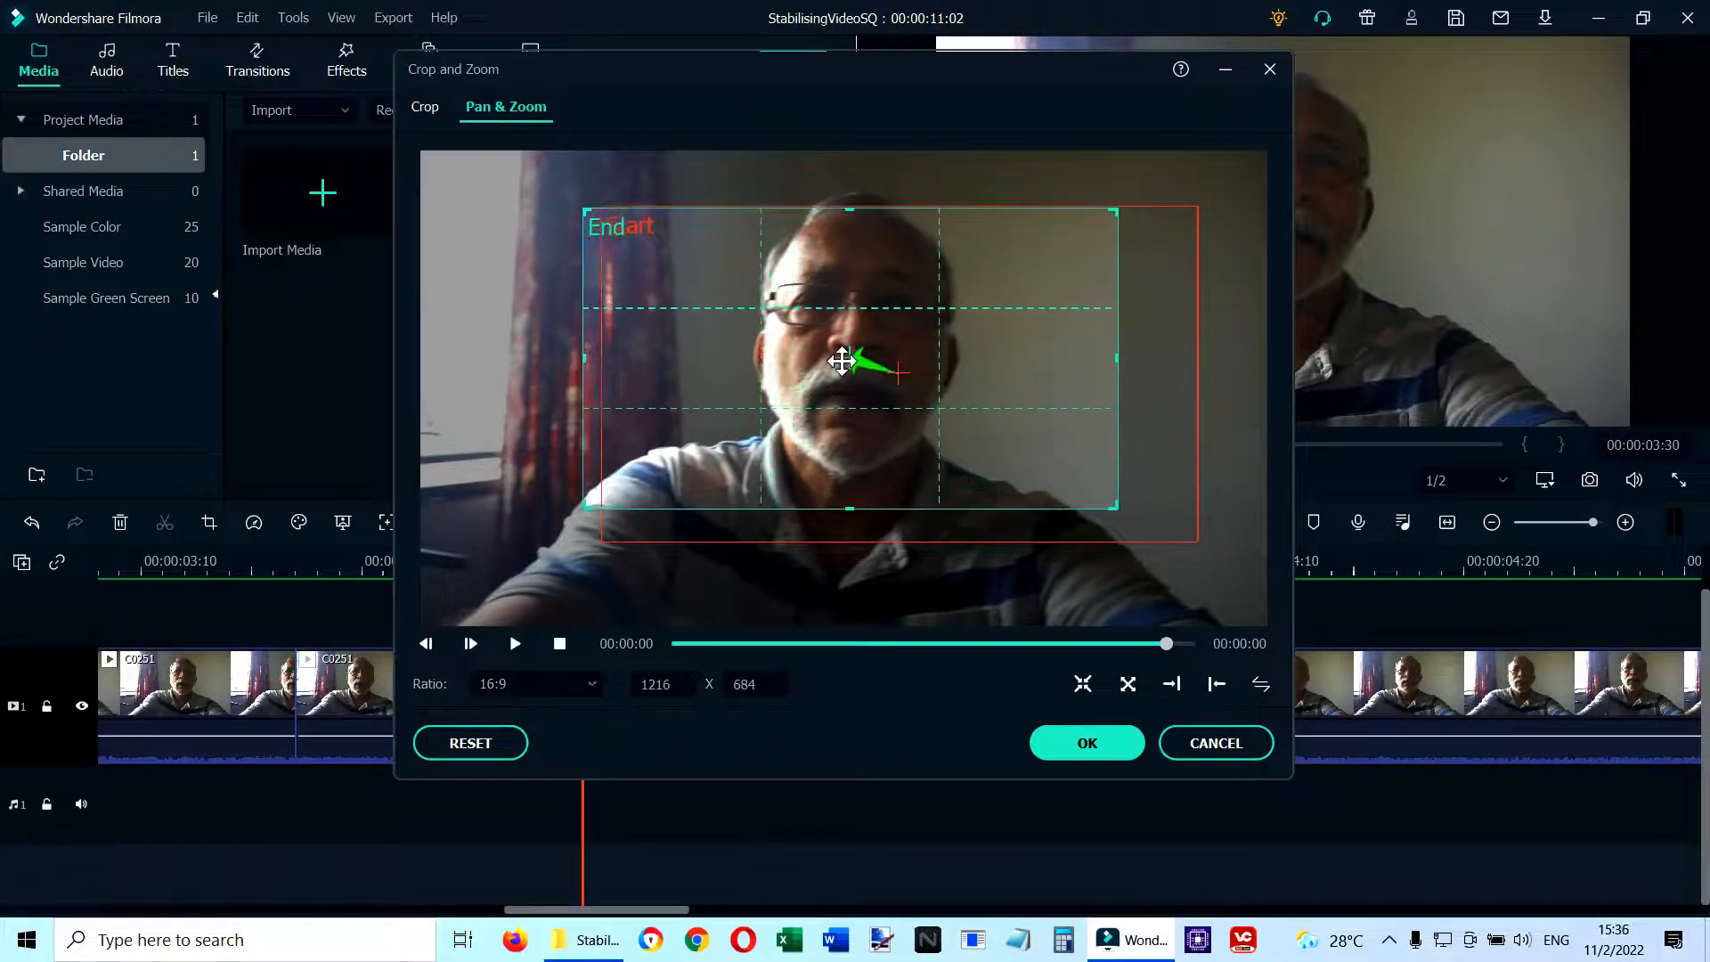
pyautogui.moveTo(1115, 508); pyautogui.dragTo(1115, 513)
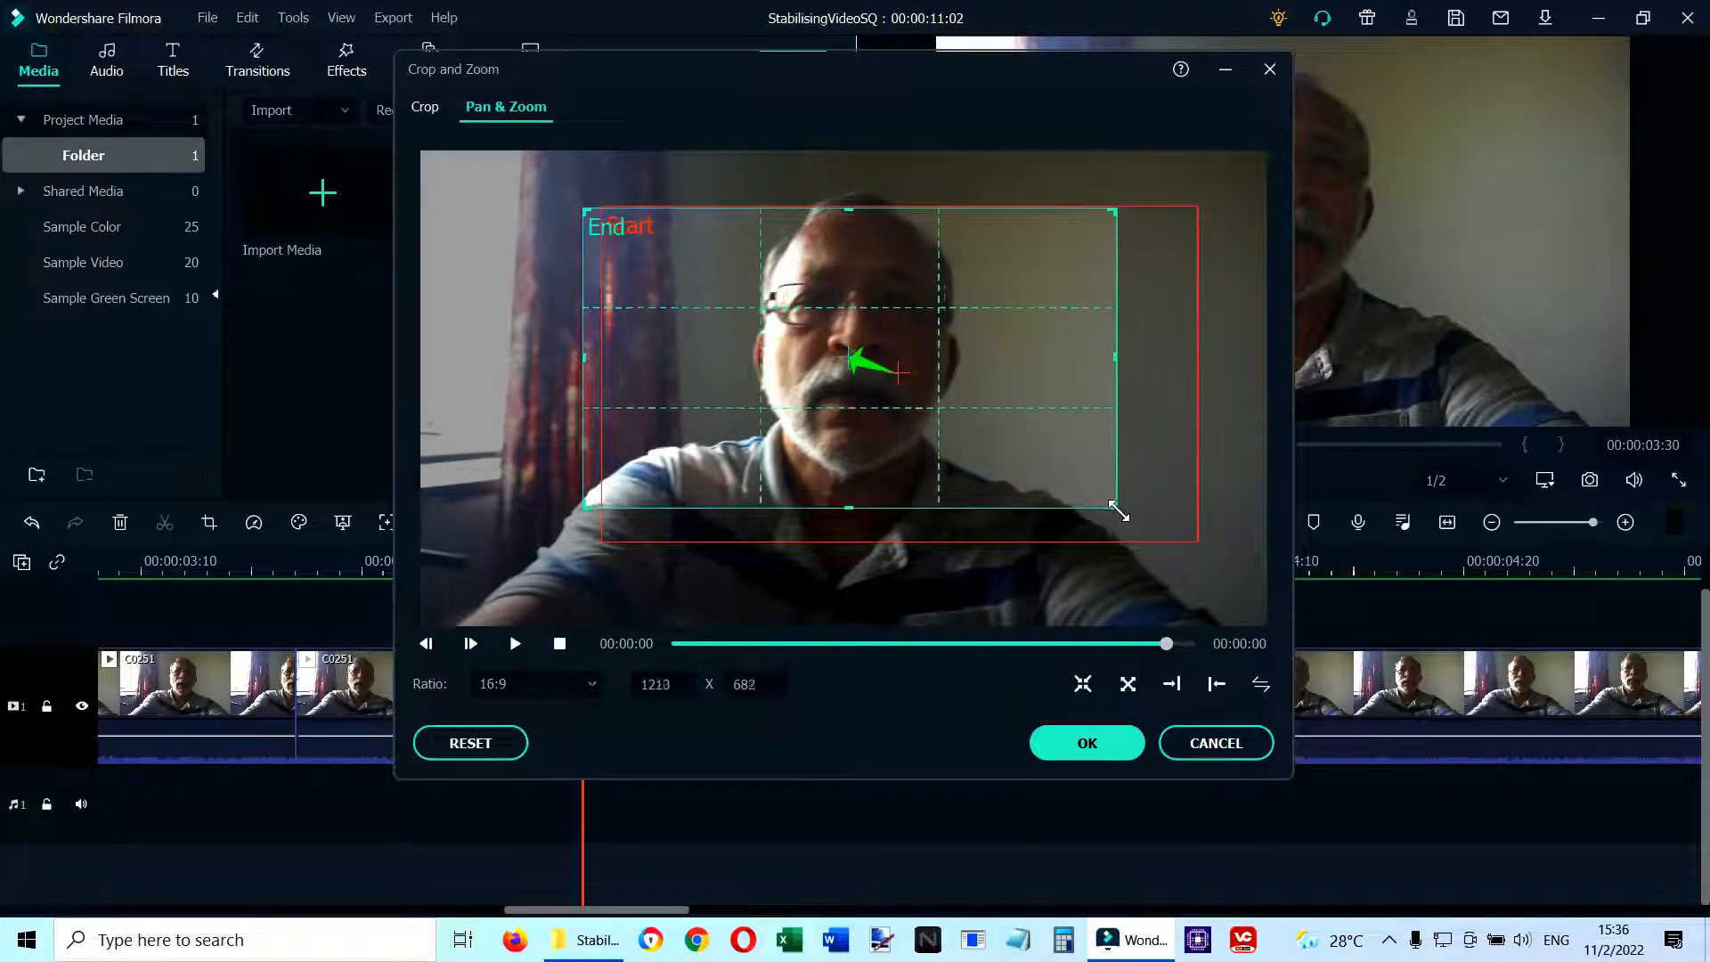
pyautogui.moveTo(1115, 509); pyautogui.dragTo(1168, 541)
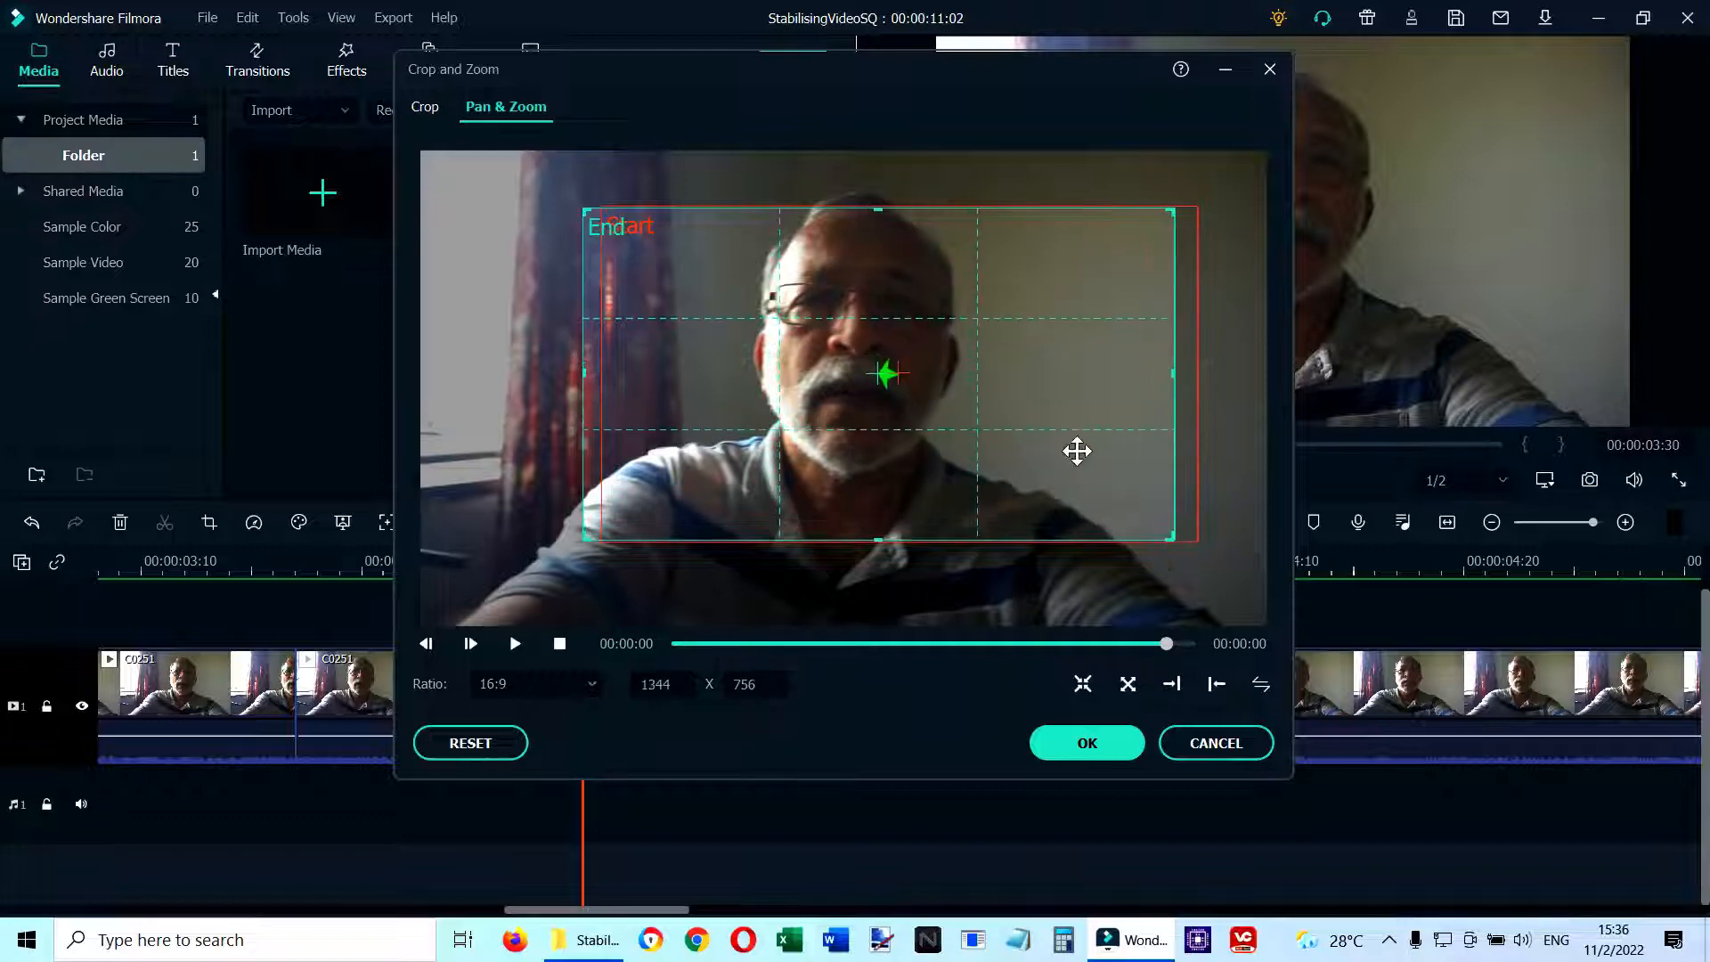
pyautogui.moveTo(1075, 451); pyautogui.dragTo(1026, 402)
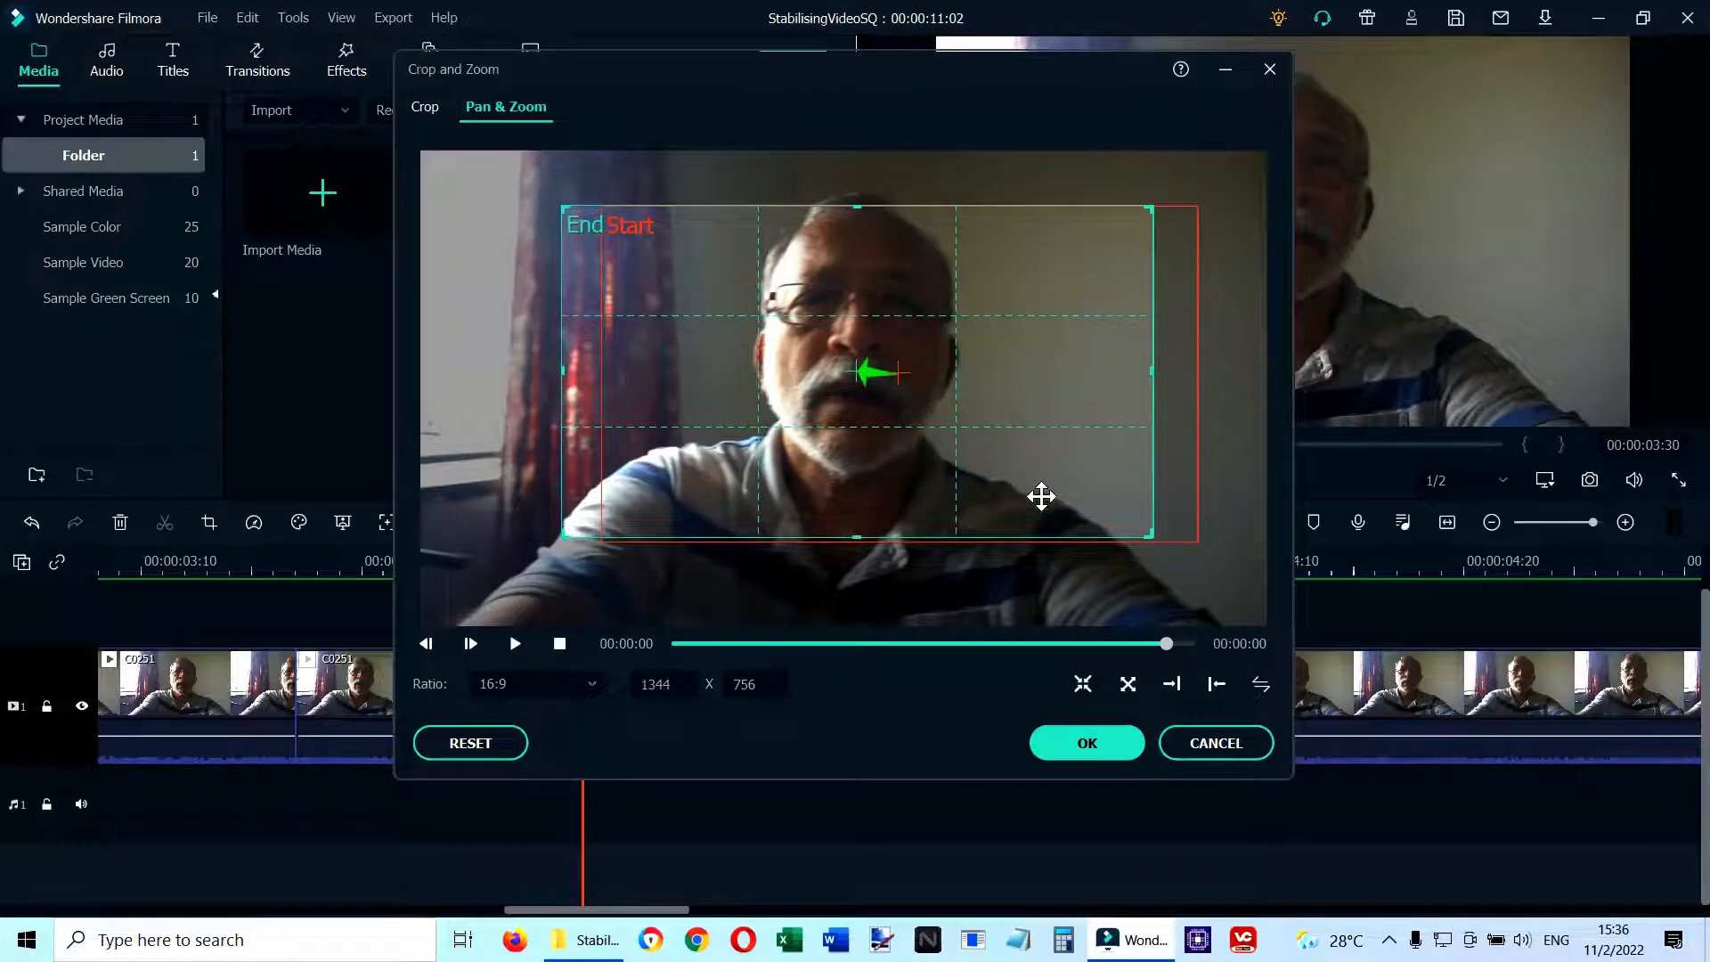
pyautogui.click(515, 645)
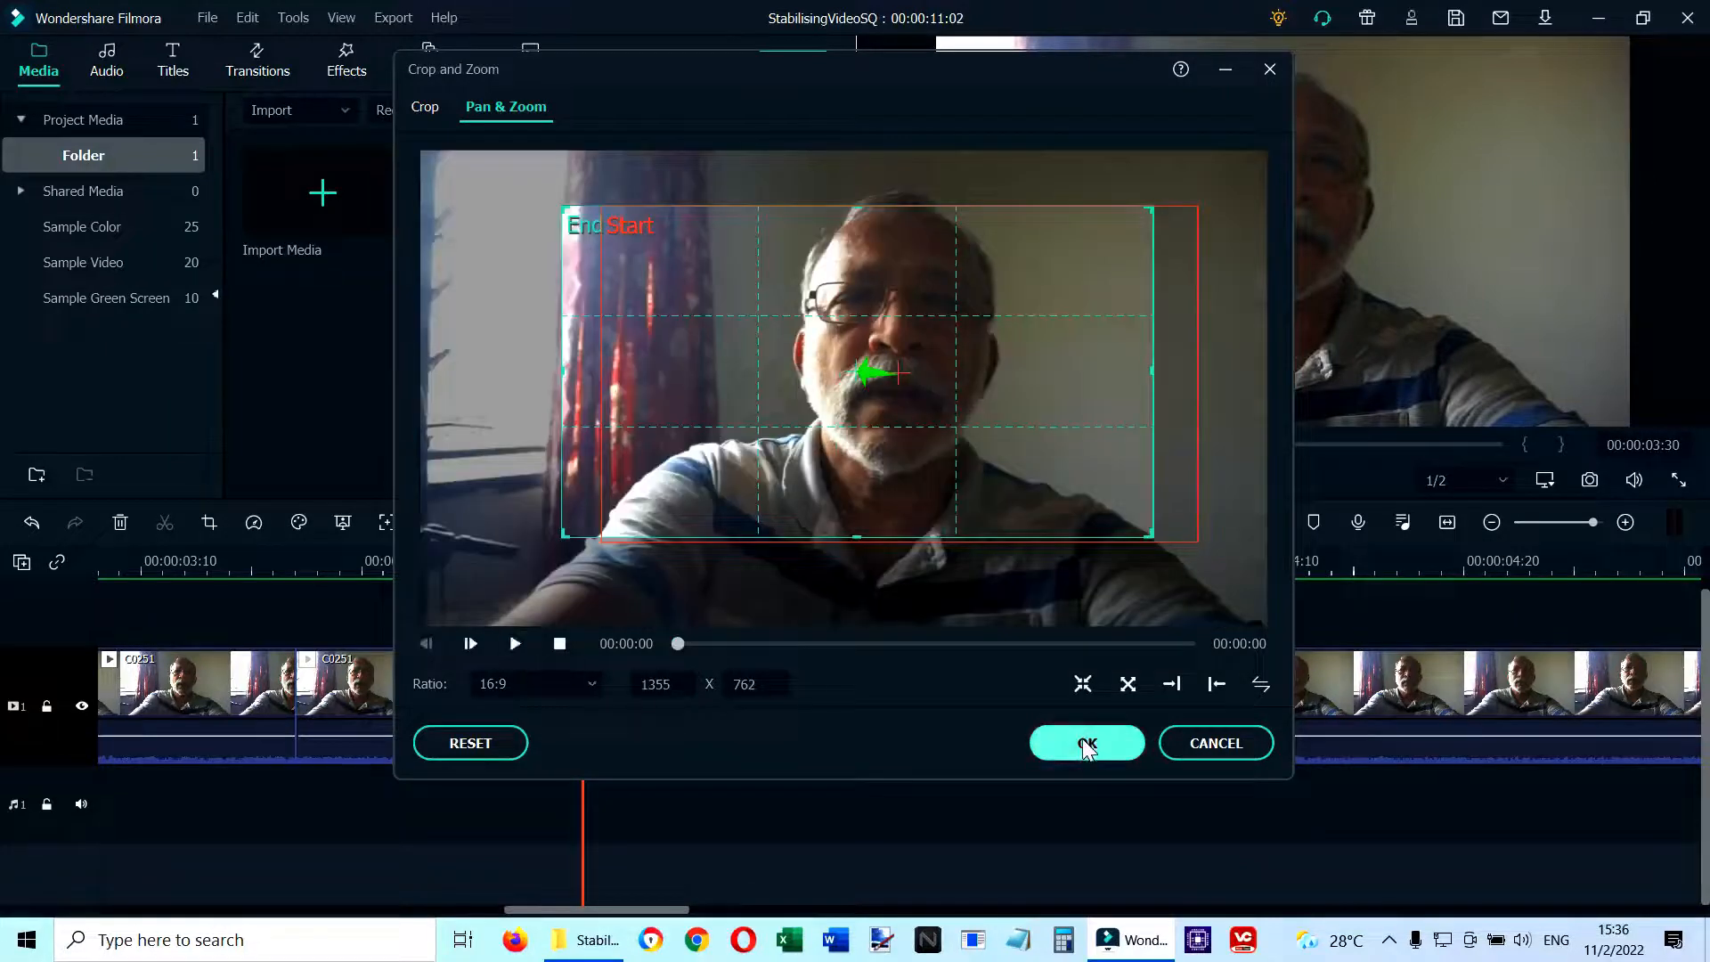
# - Apply the pan-and-zoom, then select the next clip piece starting near 3:30
pyautogui.click(1086, 741)
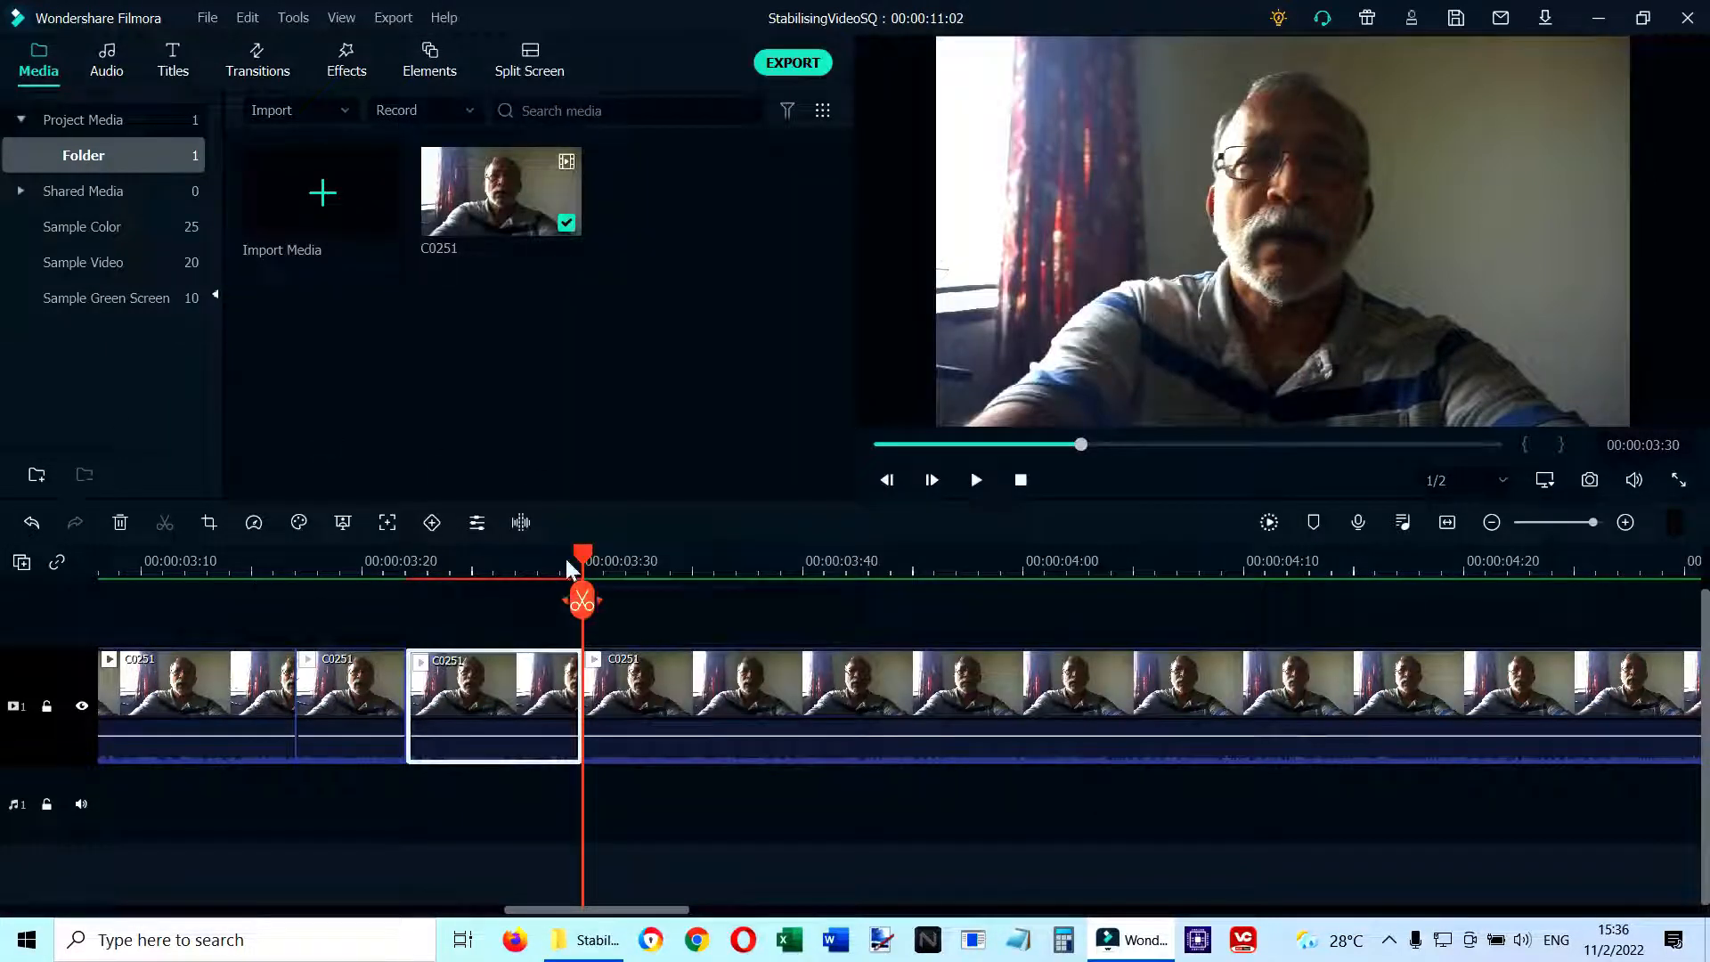
pyautogui.click(714, 573)
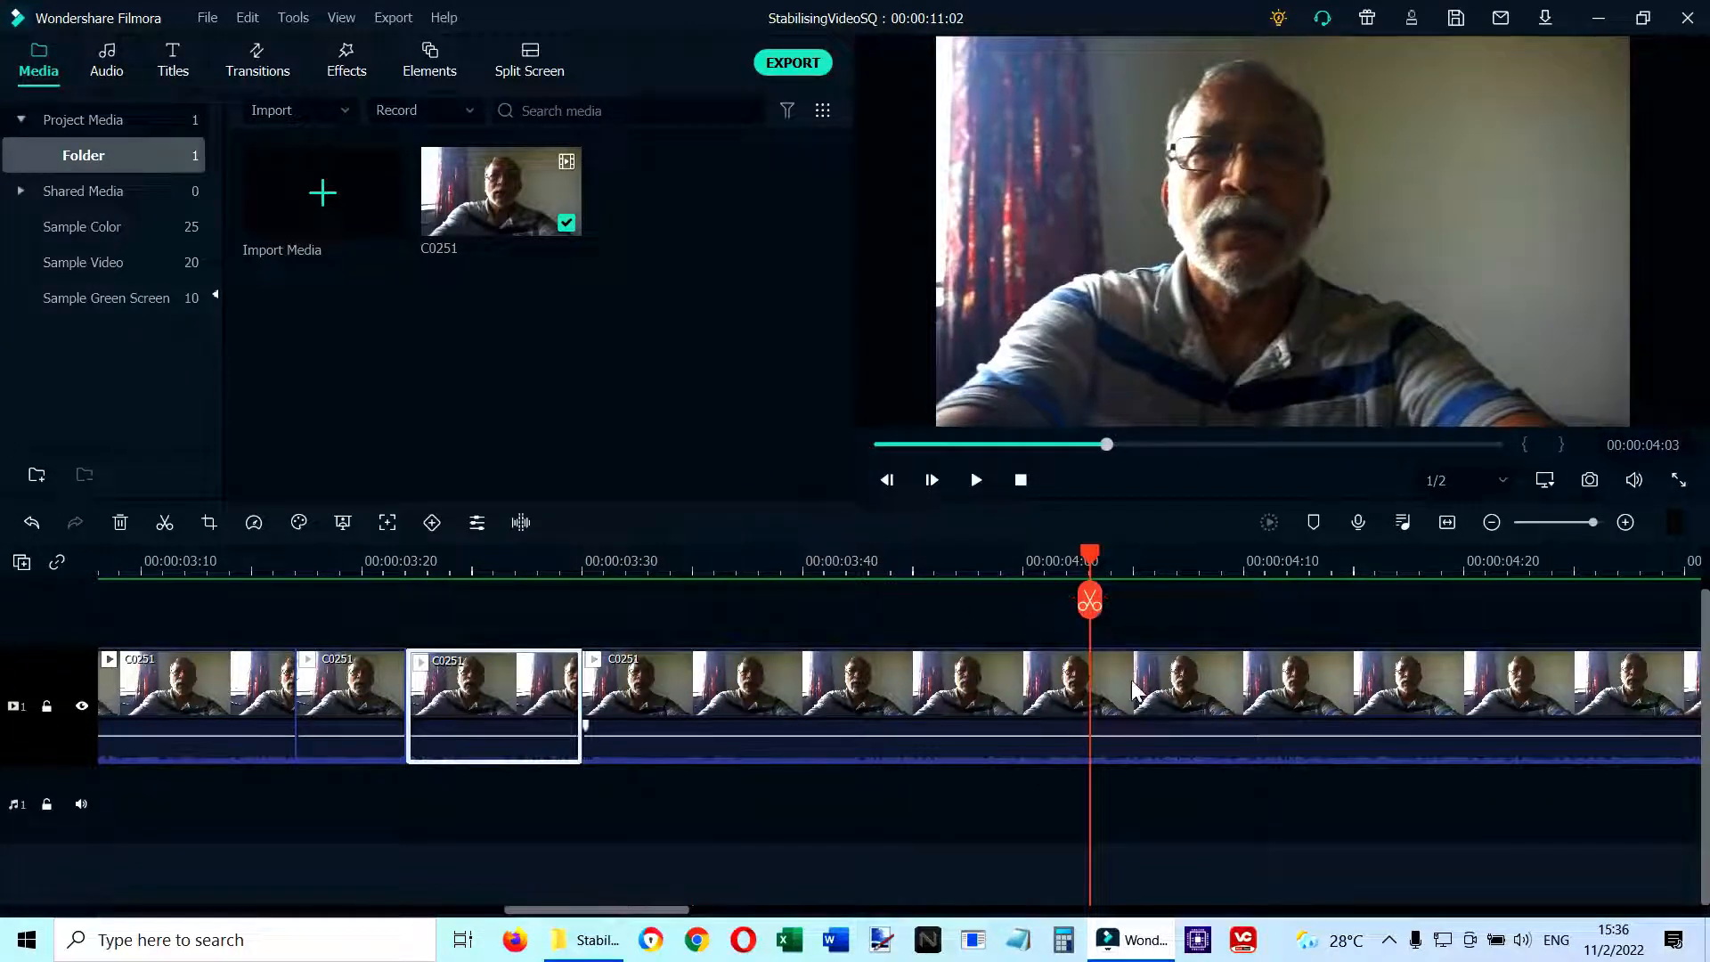
pyautogui.click(1220, 587)
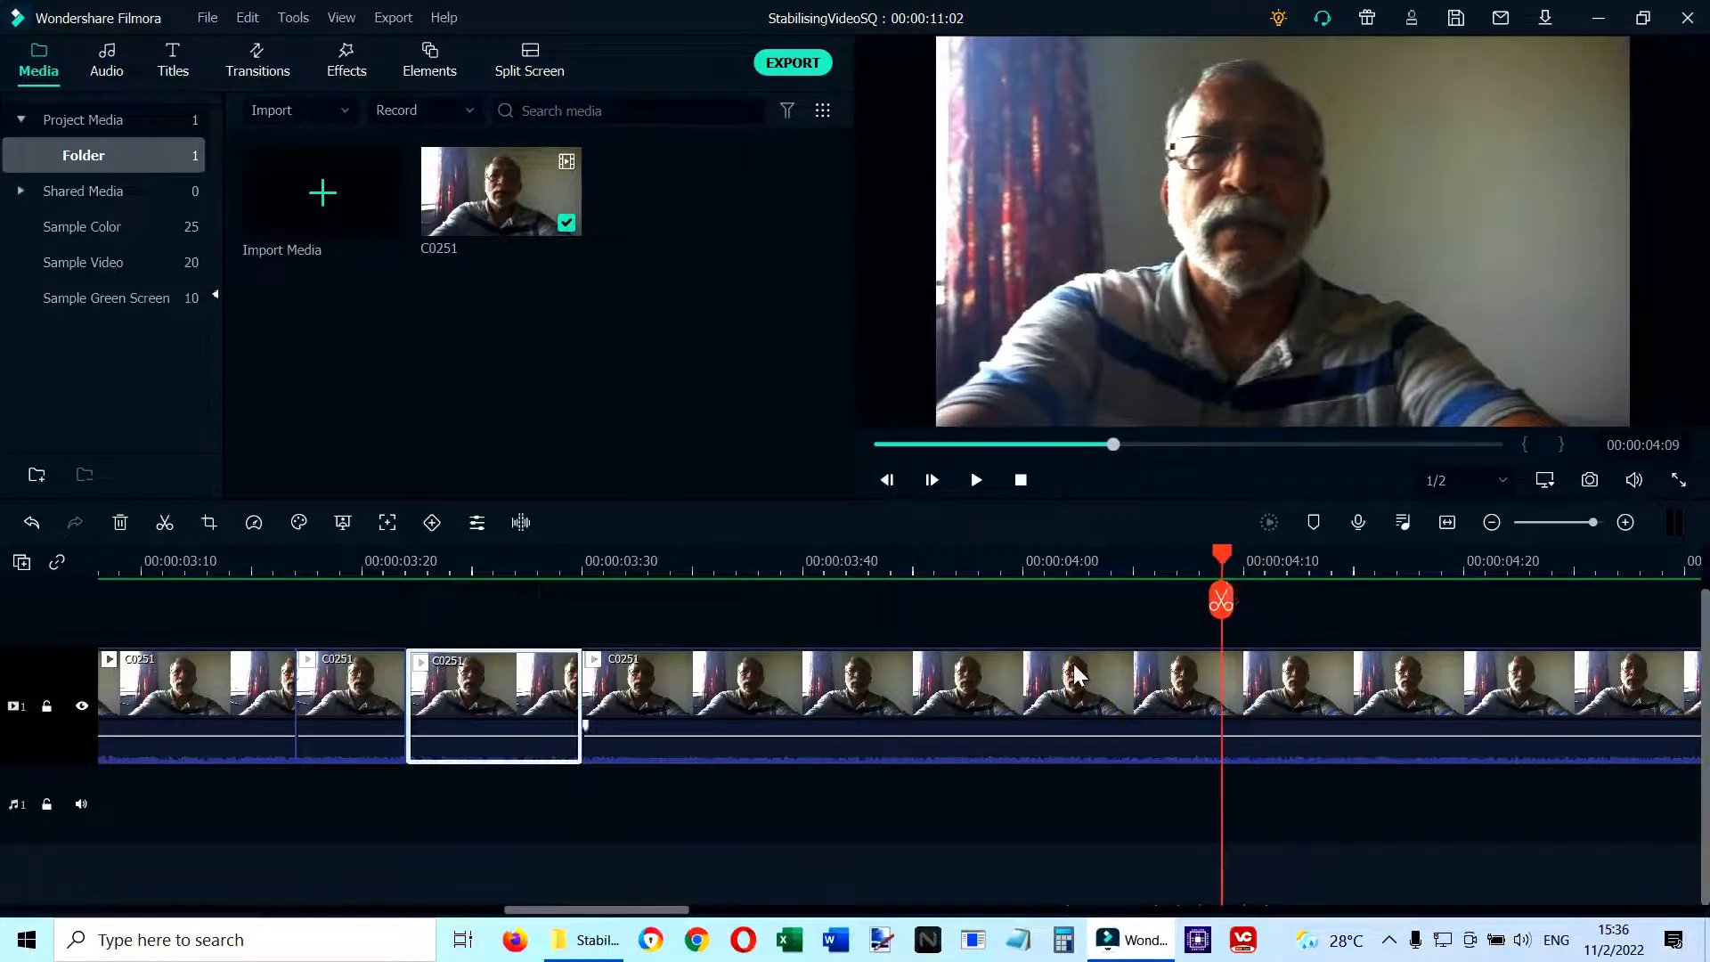
pyautogui.click(163, 524)
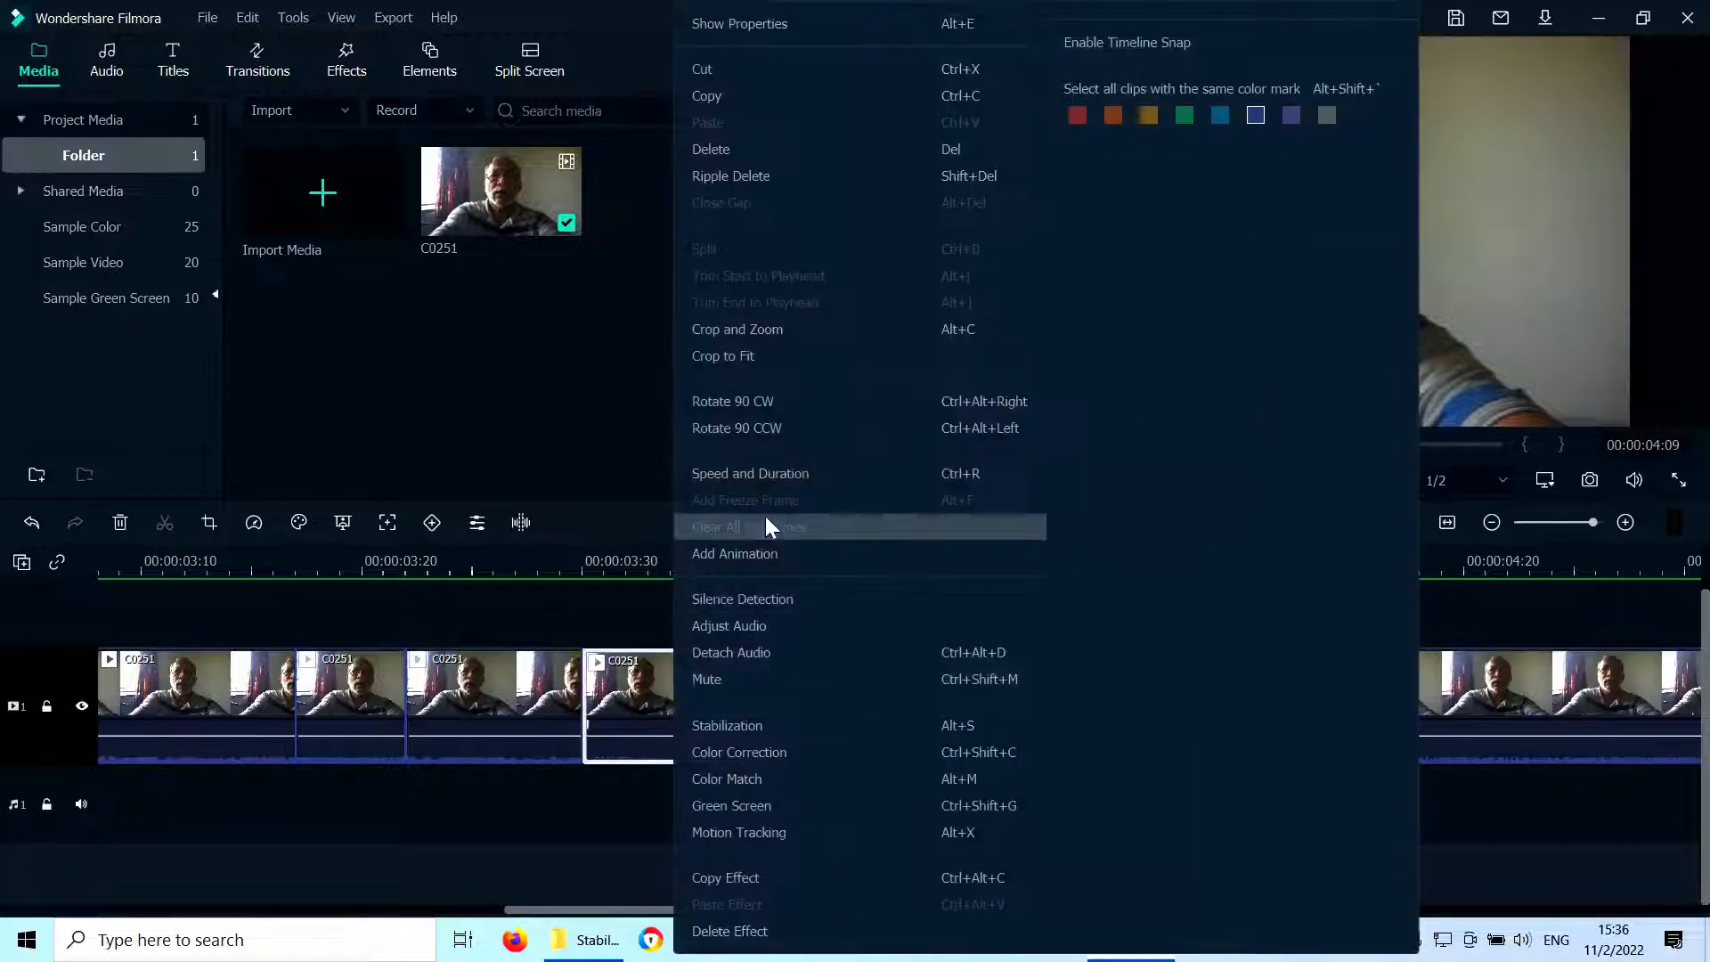
# - Open Pan & Zoom for the next piece, keeping its 1325 x 745 Start frame, and preview the end
pyautogui.click(737, 328)
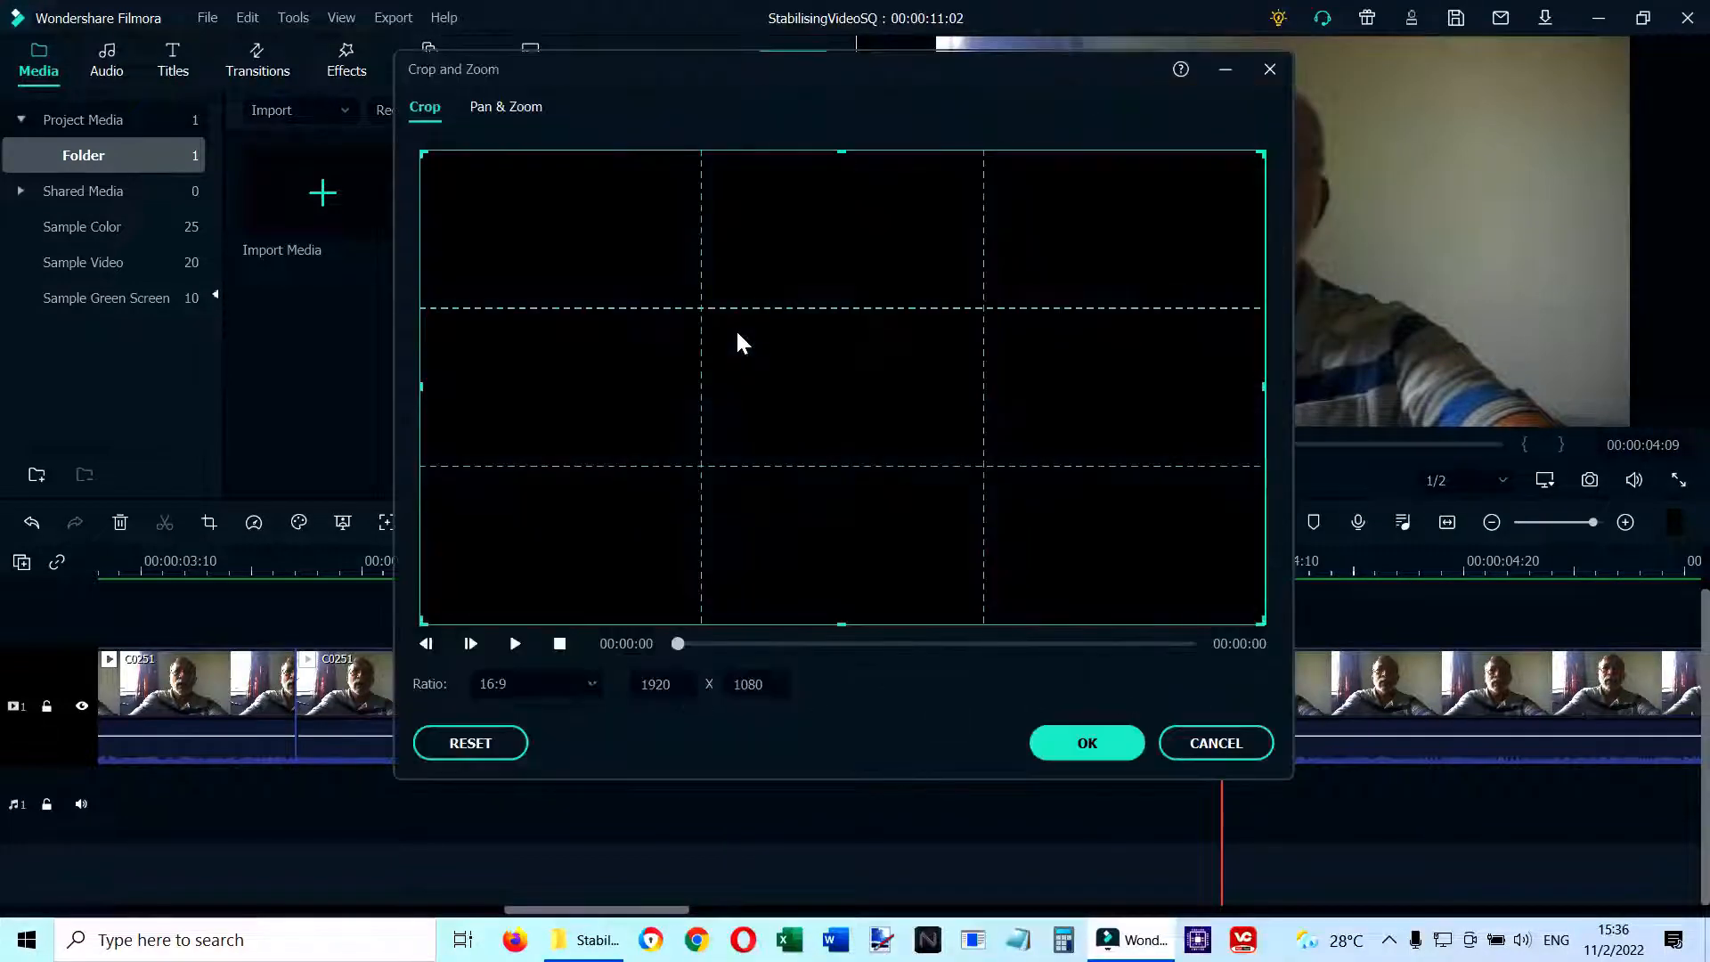
pyautogui.click(506, 107)
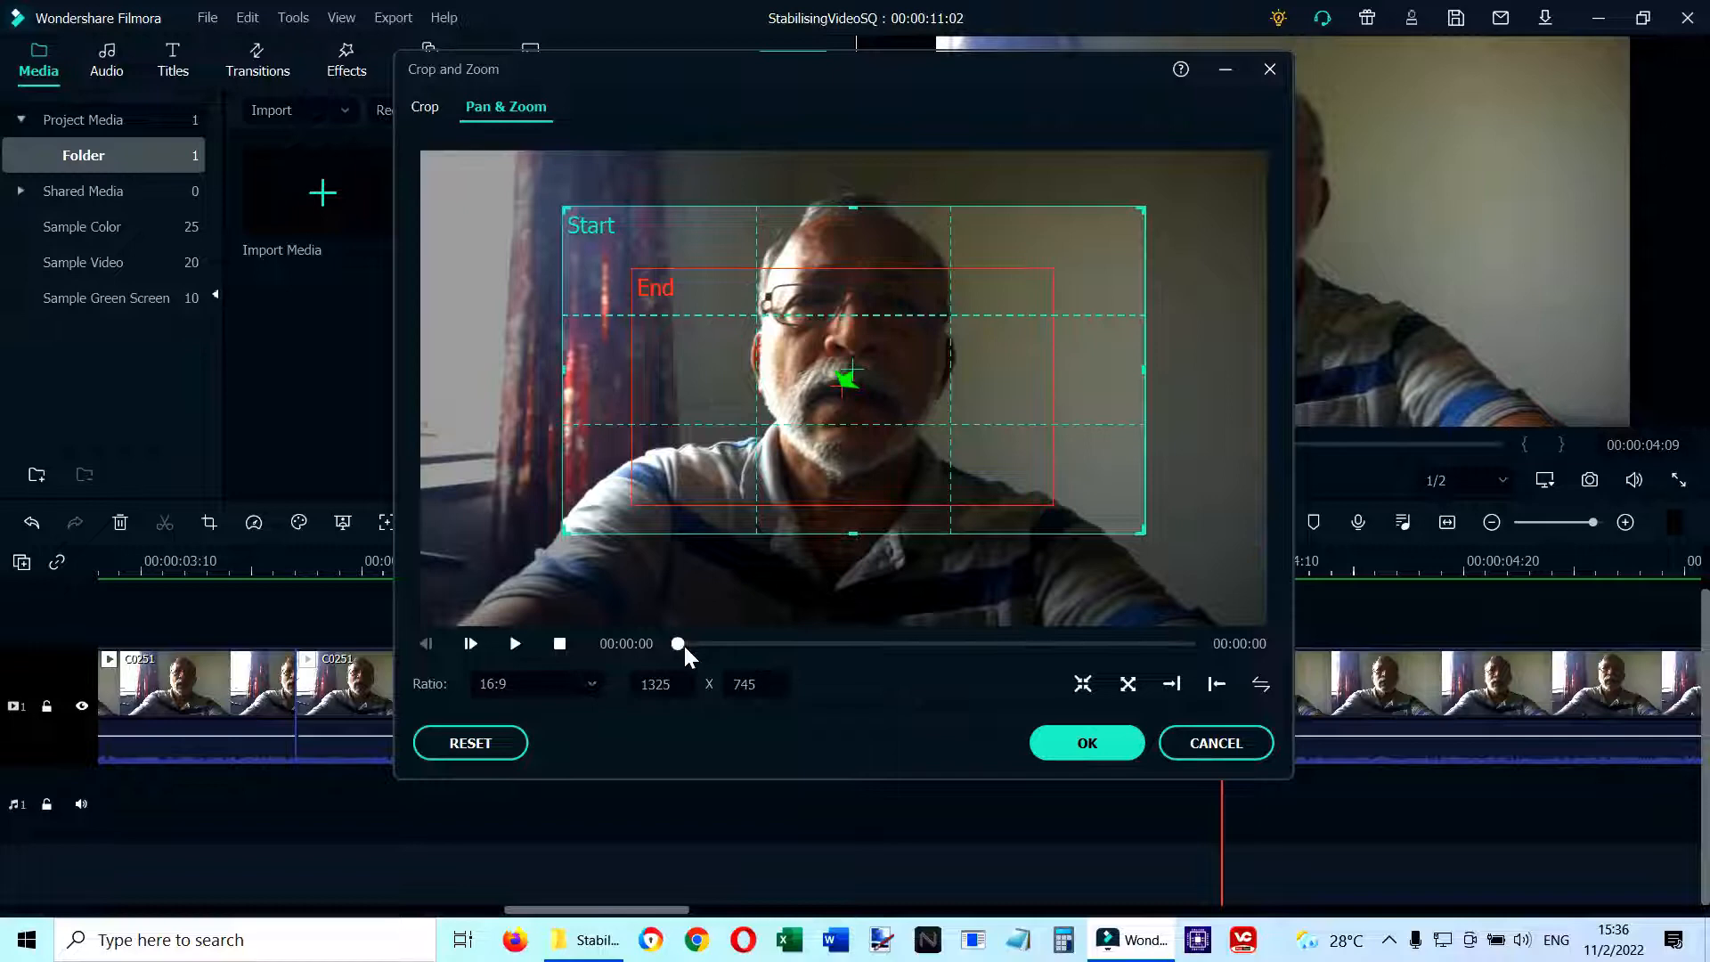
pyautogui.moveTo(677, 643); pyautogui.dragTo(1109, 643)
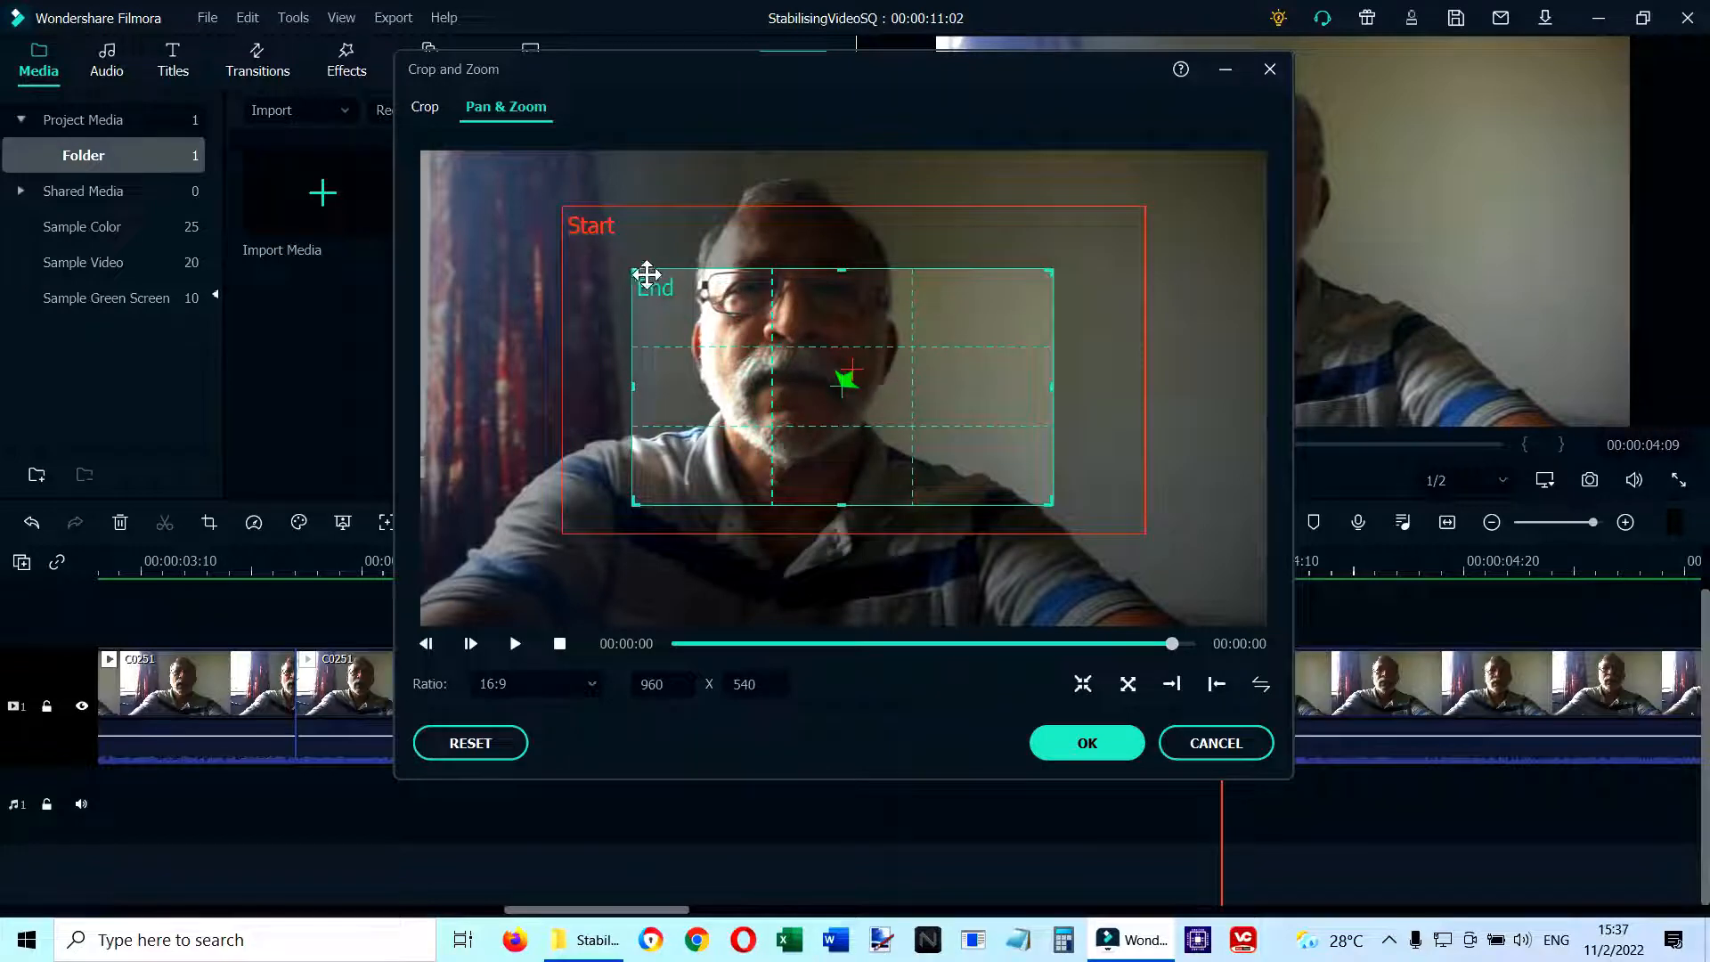
# - Enlarge the End frame to about 1296 x 729 and line it up with the Start frame
pyautogui.moveTo(645, 271); pyautogui.dragTo(556, 207)
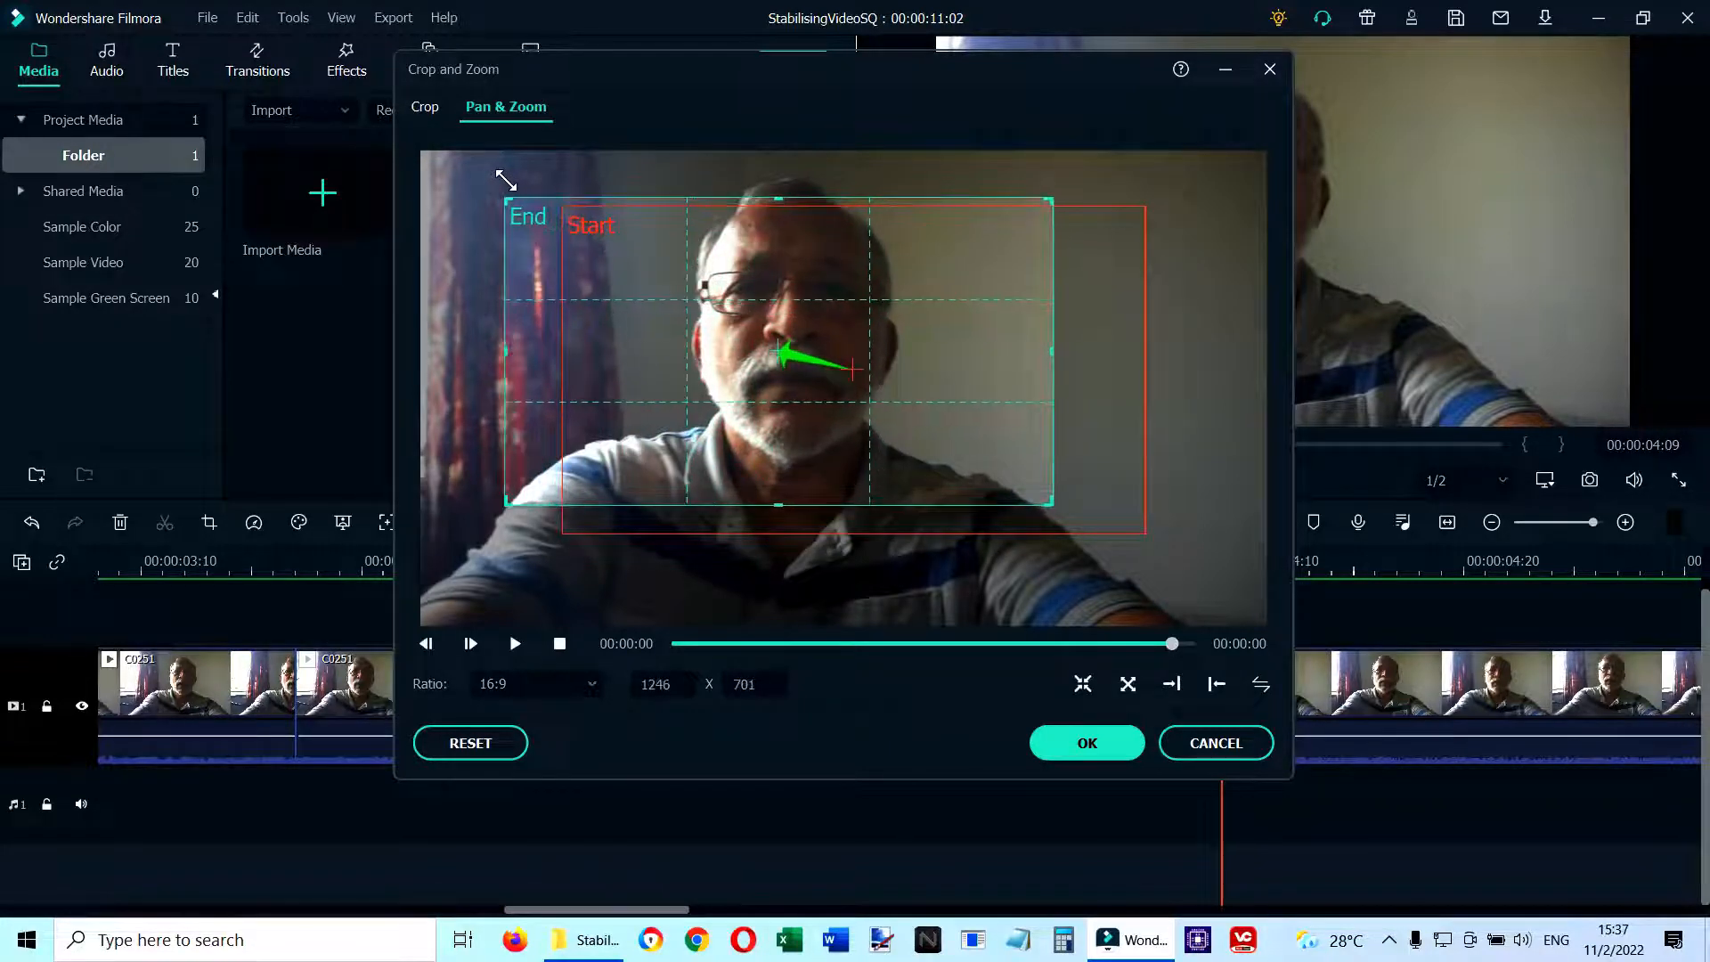
pyautogui.moveTo(778, 351); pyautogui.dragTo(801, 361)
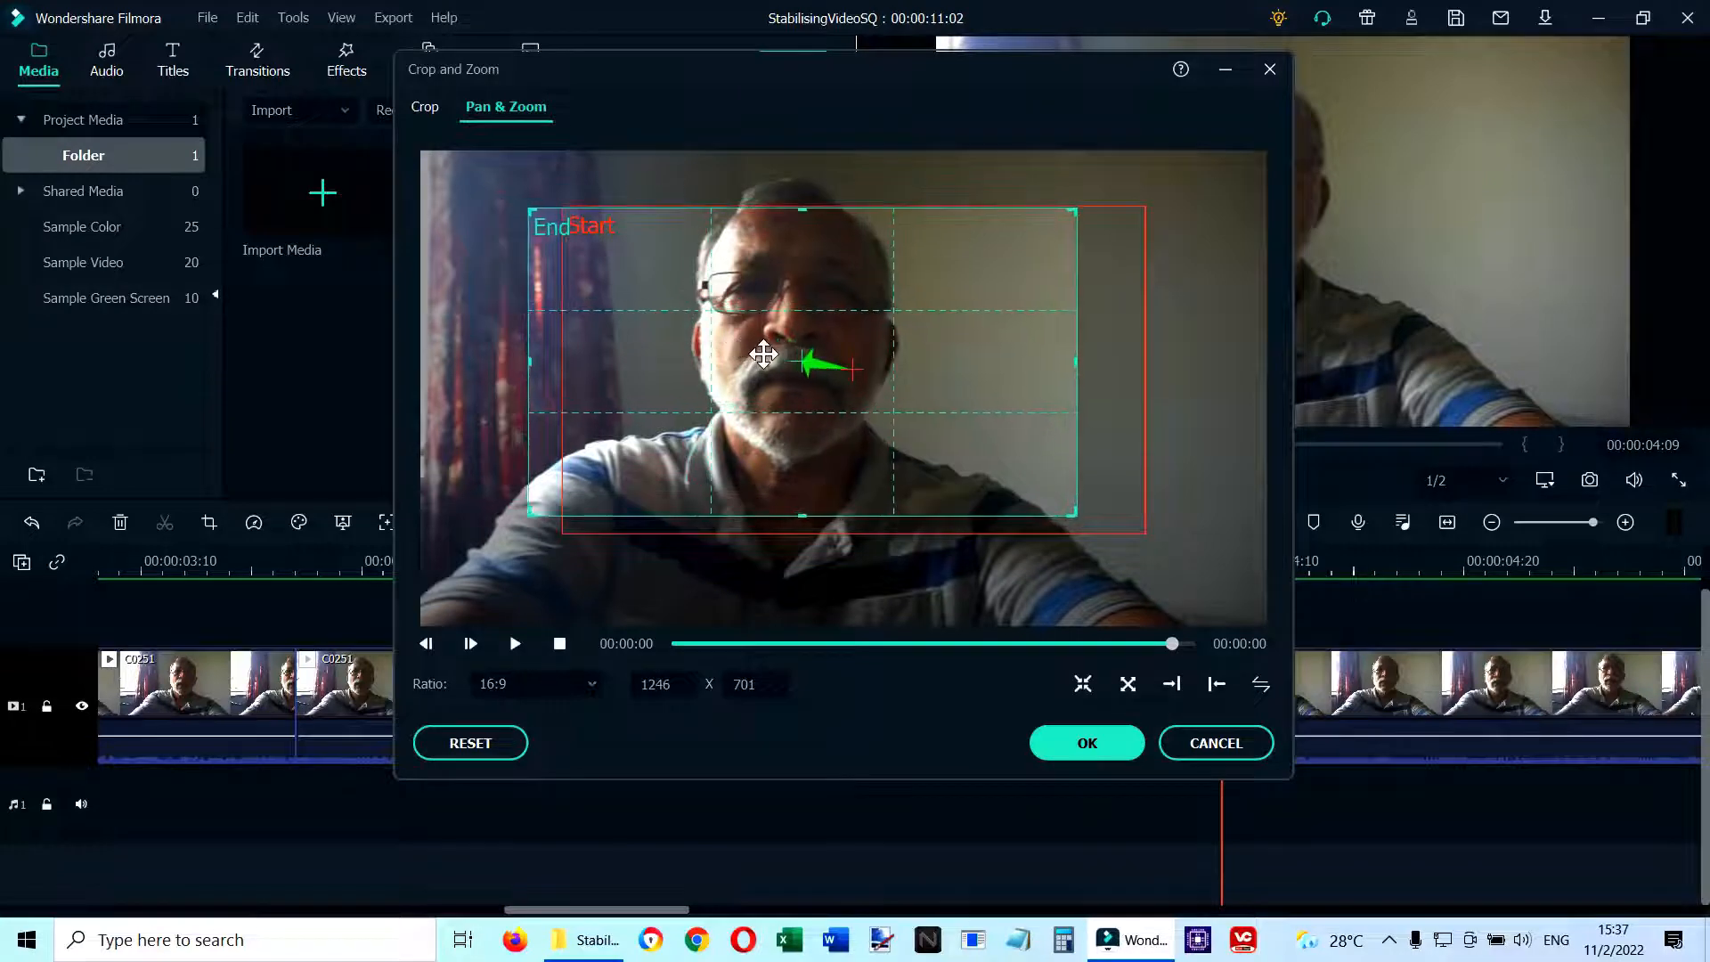
pyautogui.moveTo(1074, 519); pyautogui.dragTo(1099, 532)
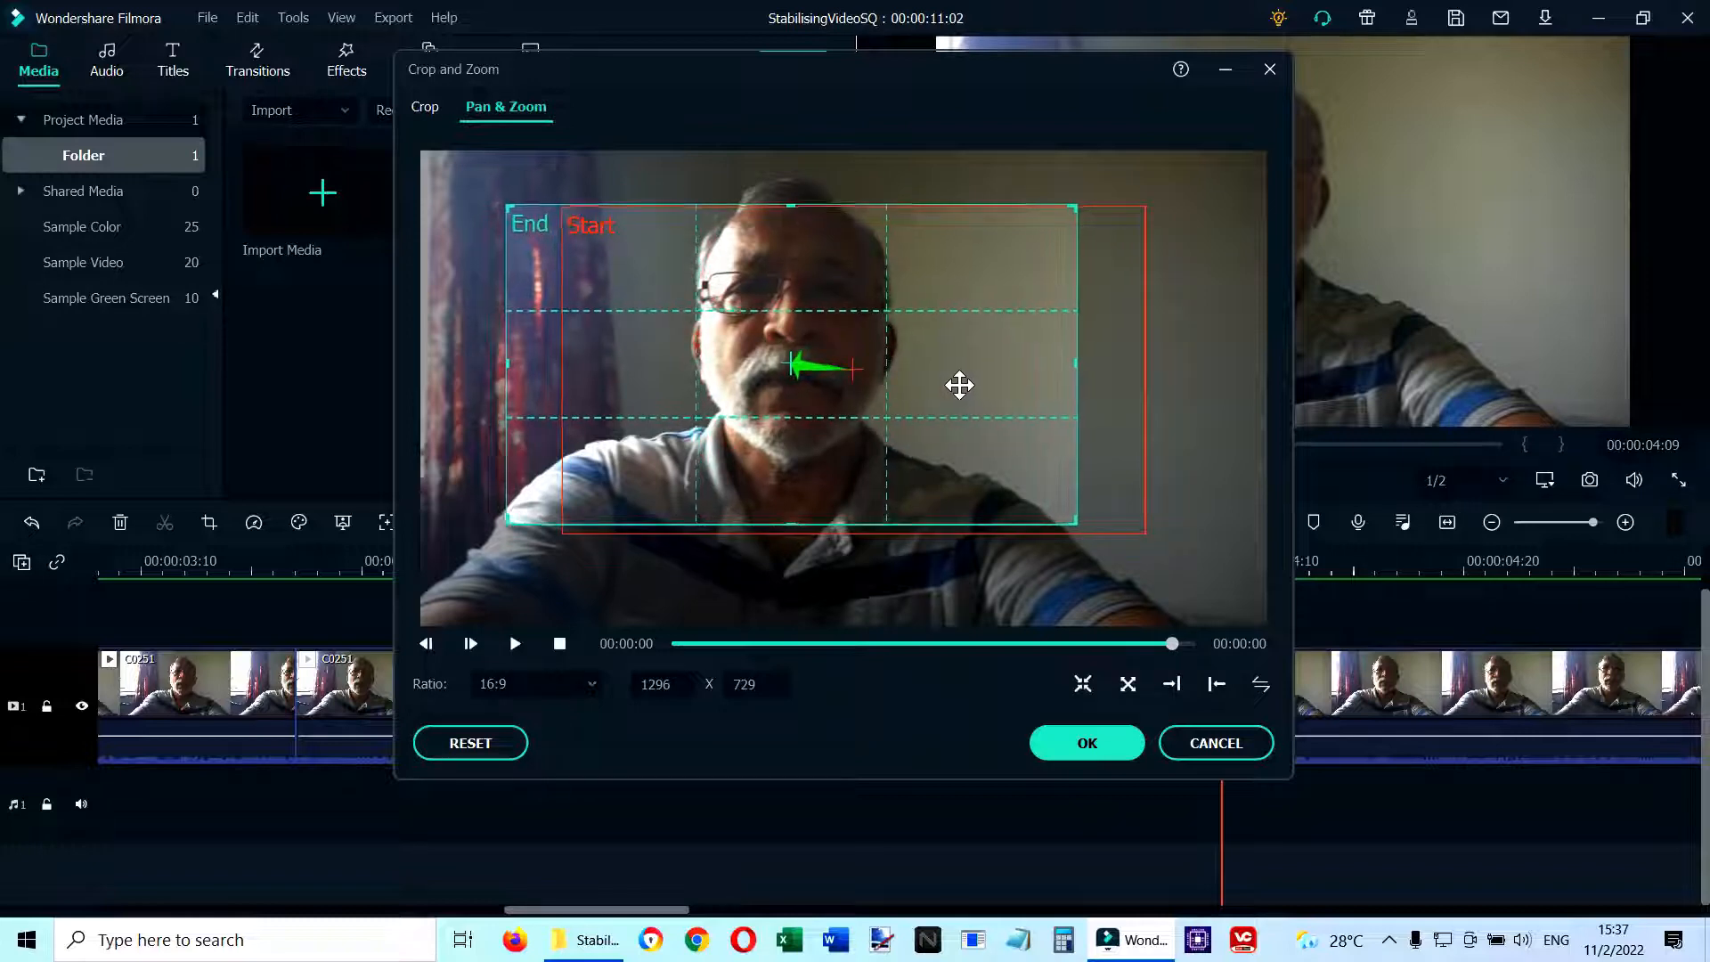
pyautogui.moveTo(1074, 527); pyautogui.dragTo(1081, 527)
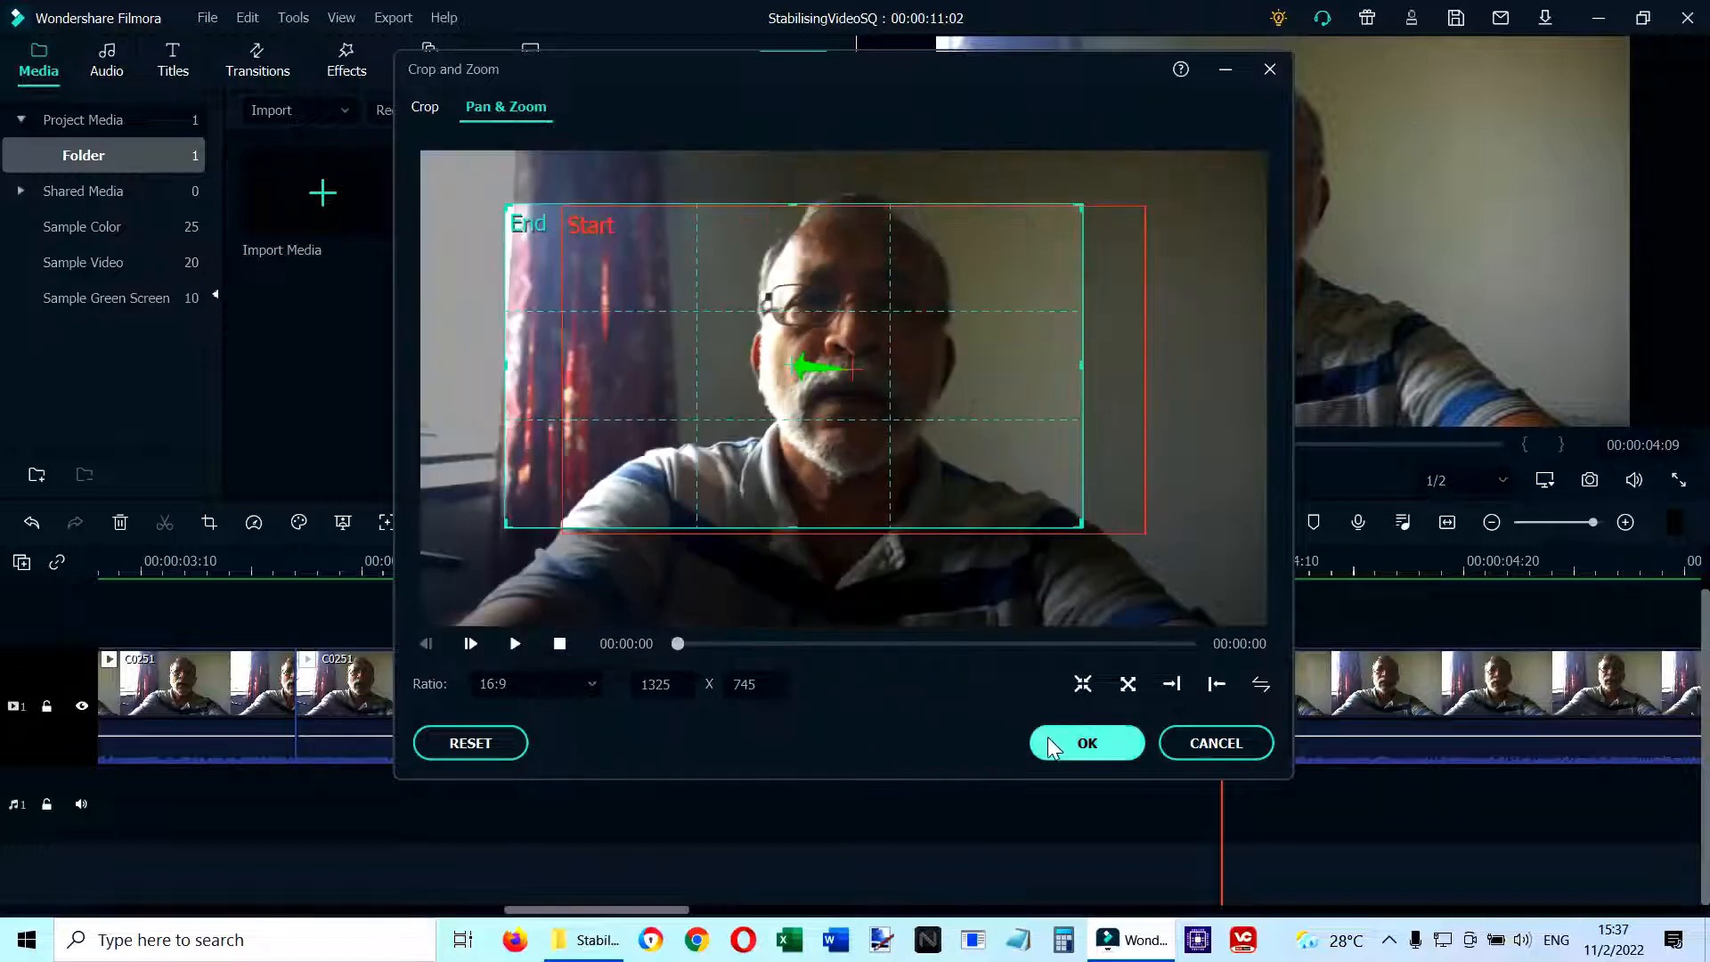
# - Apply the second pan-and-zoom to the clip piece
pyautogui.click(1086, 743)
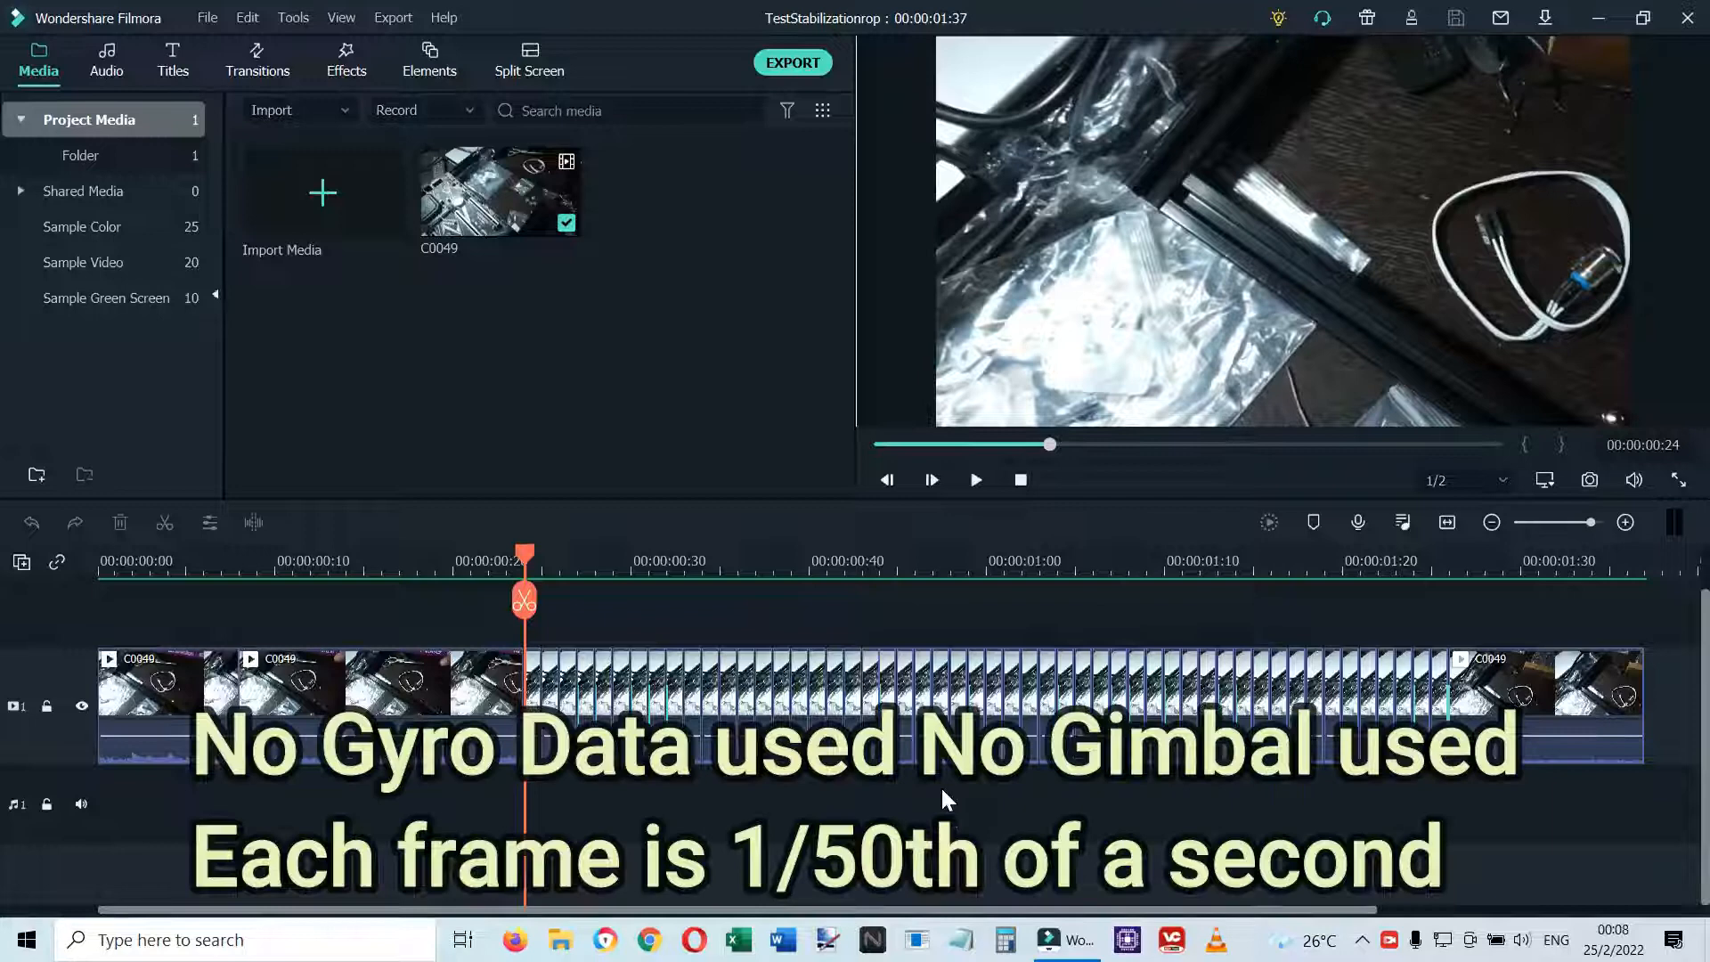
pyautogui.moveTo(423, 141)
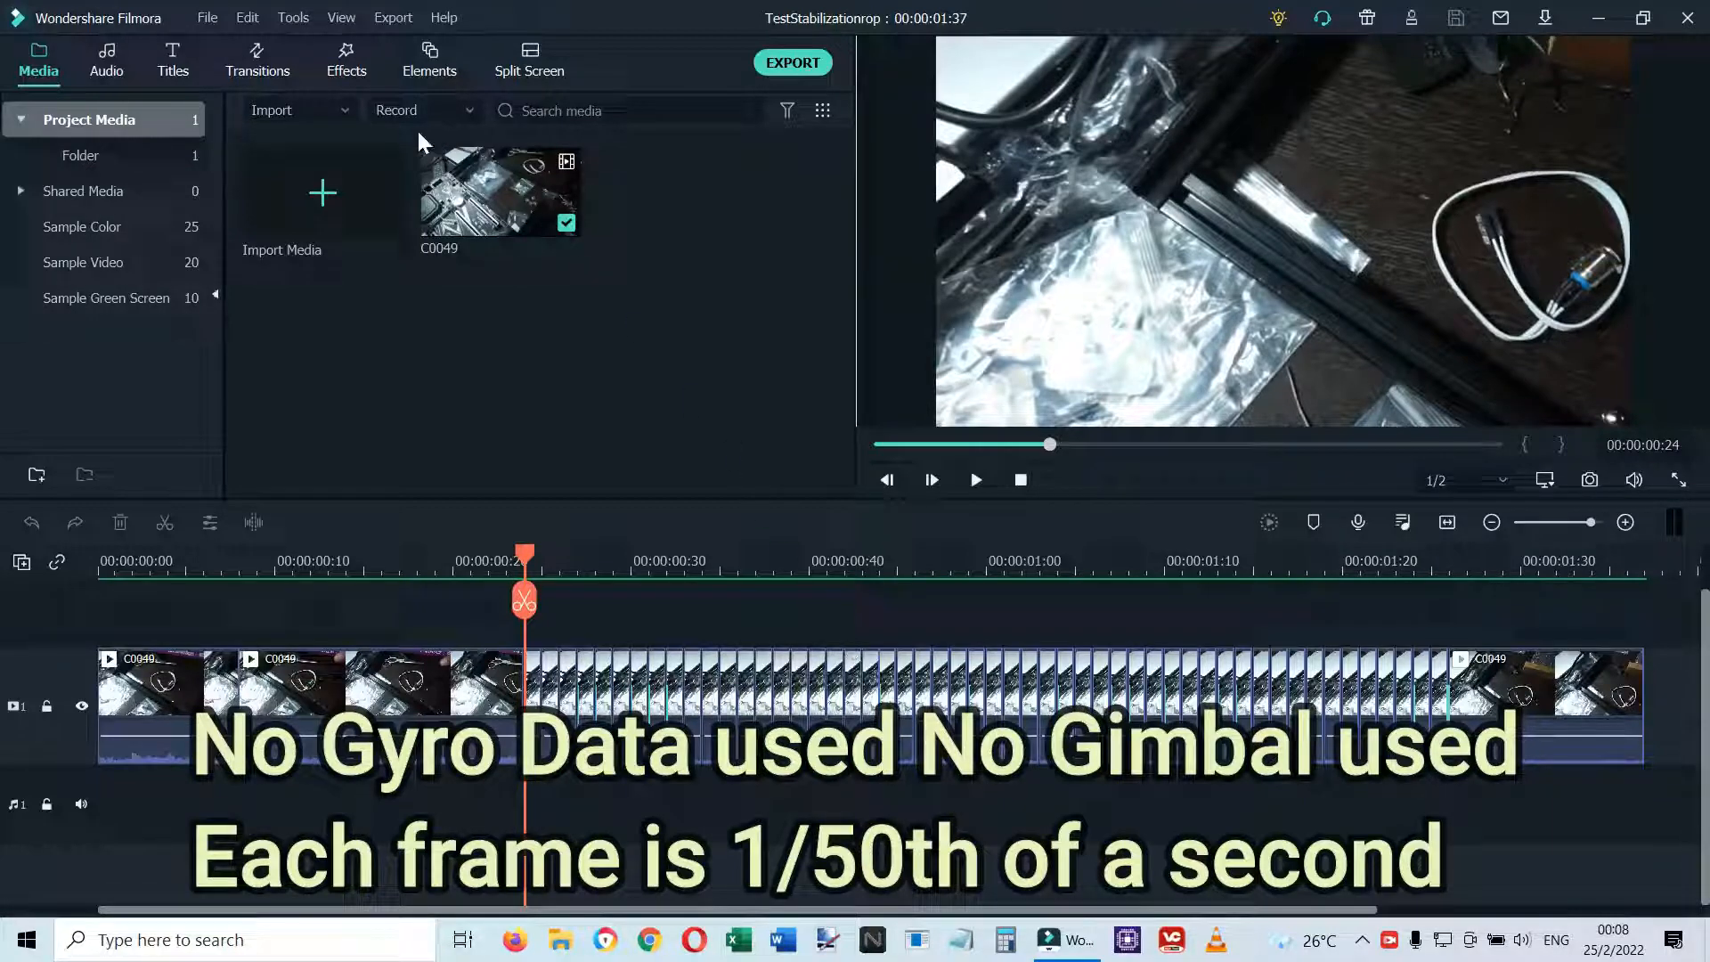
# - Crop a single-frame piece of C0049 to 1130 x 636 around the foil, scissors and cable, and apply it
pyautogui.click(536, 680)
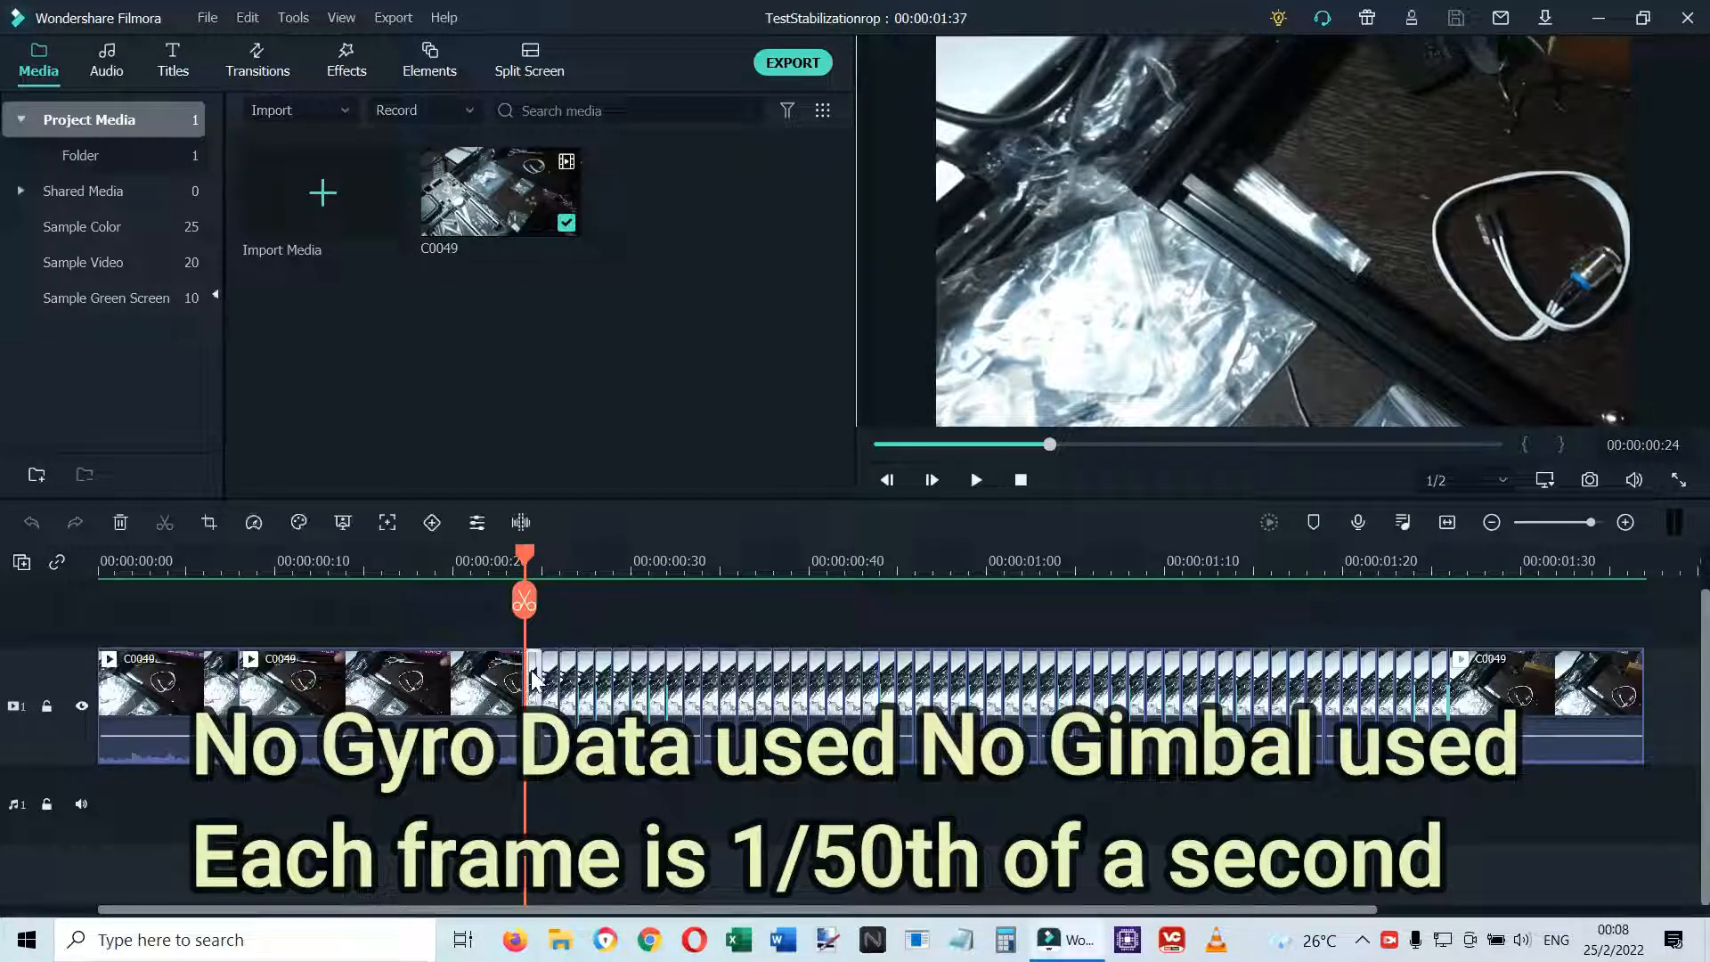
pyautogui.rightClick(536, 676)
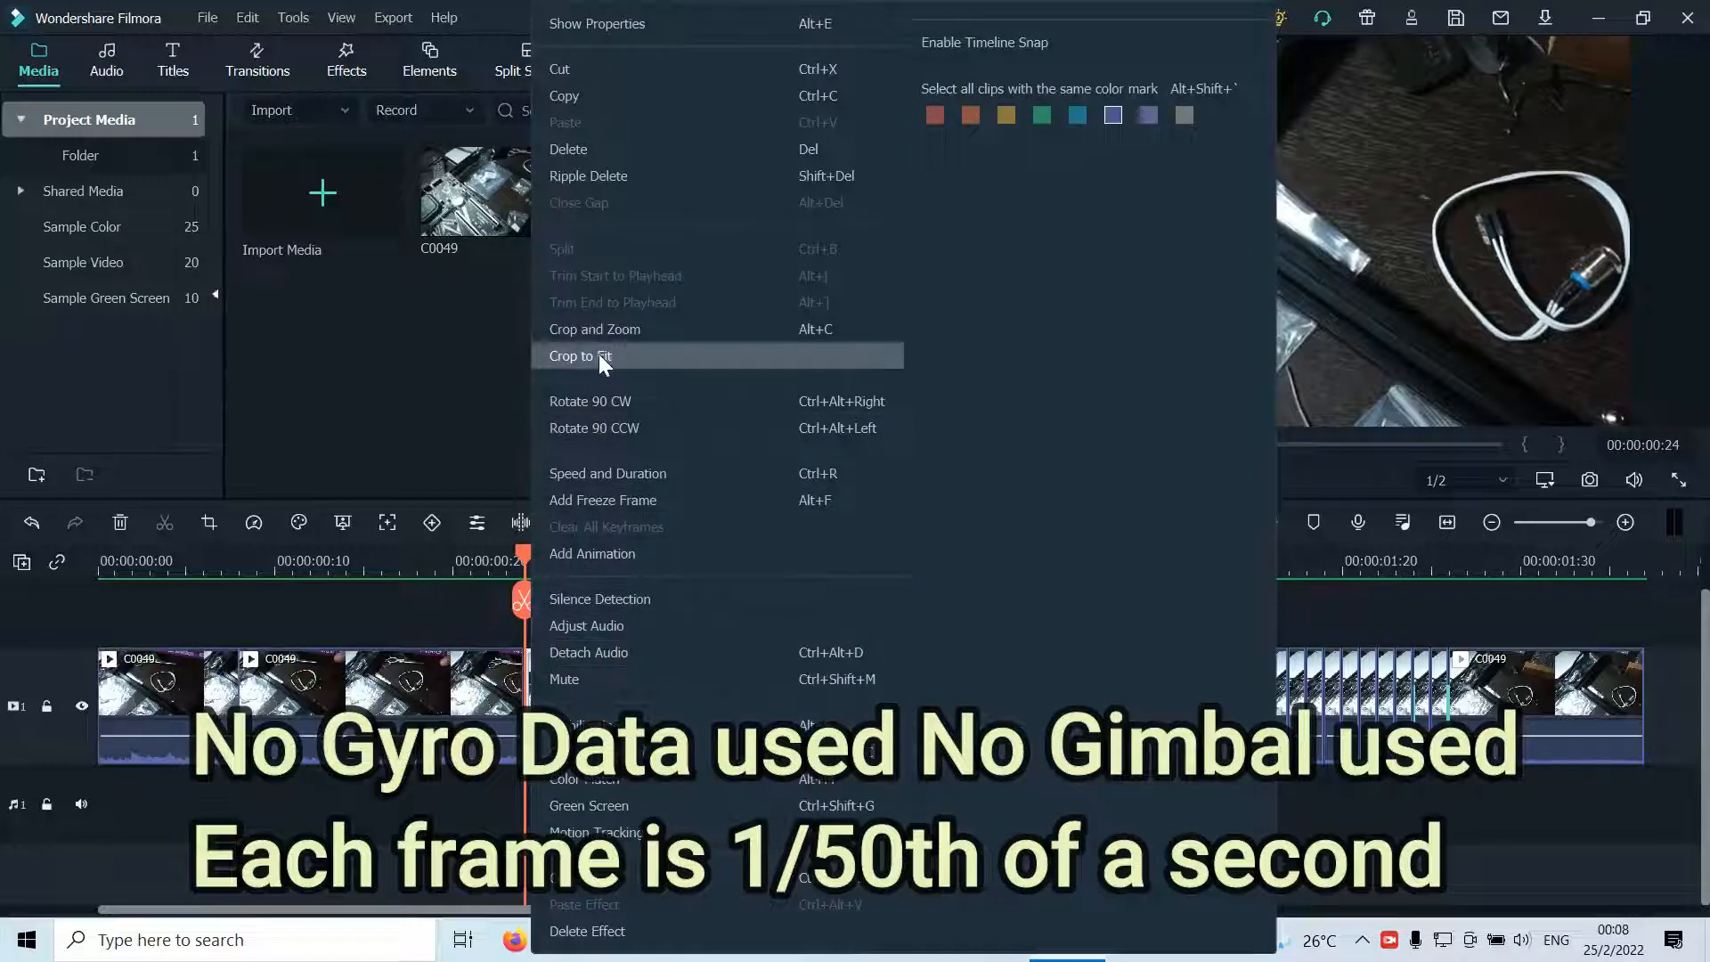
pyautogui.click(595, 328)
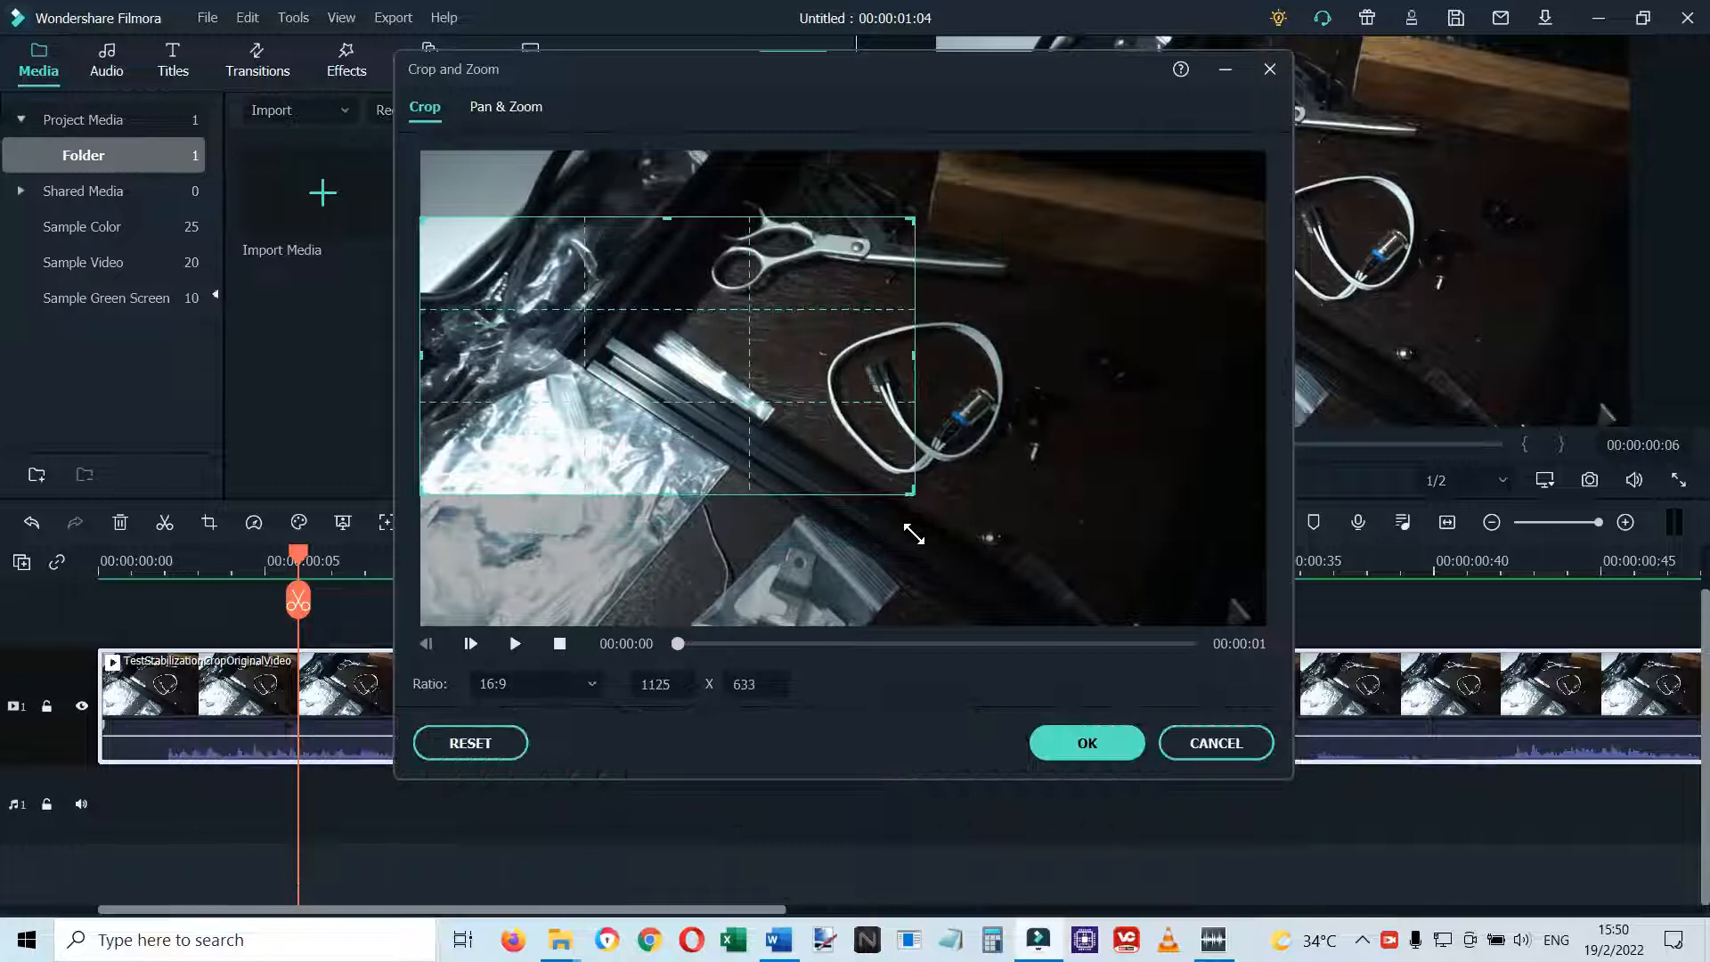
pyautogui.moveTo(914, 534); pyautogui.dragTo(919, 527)
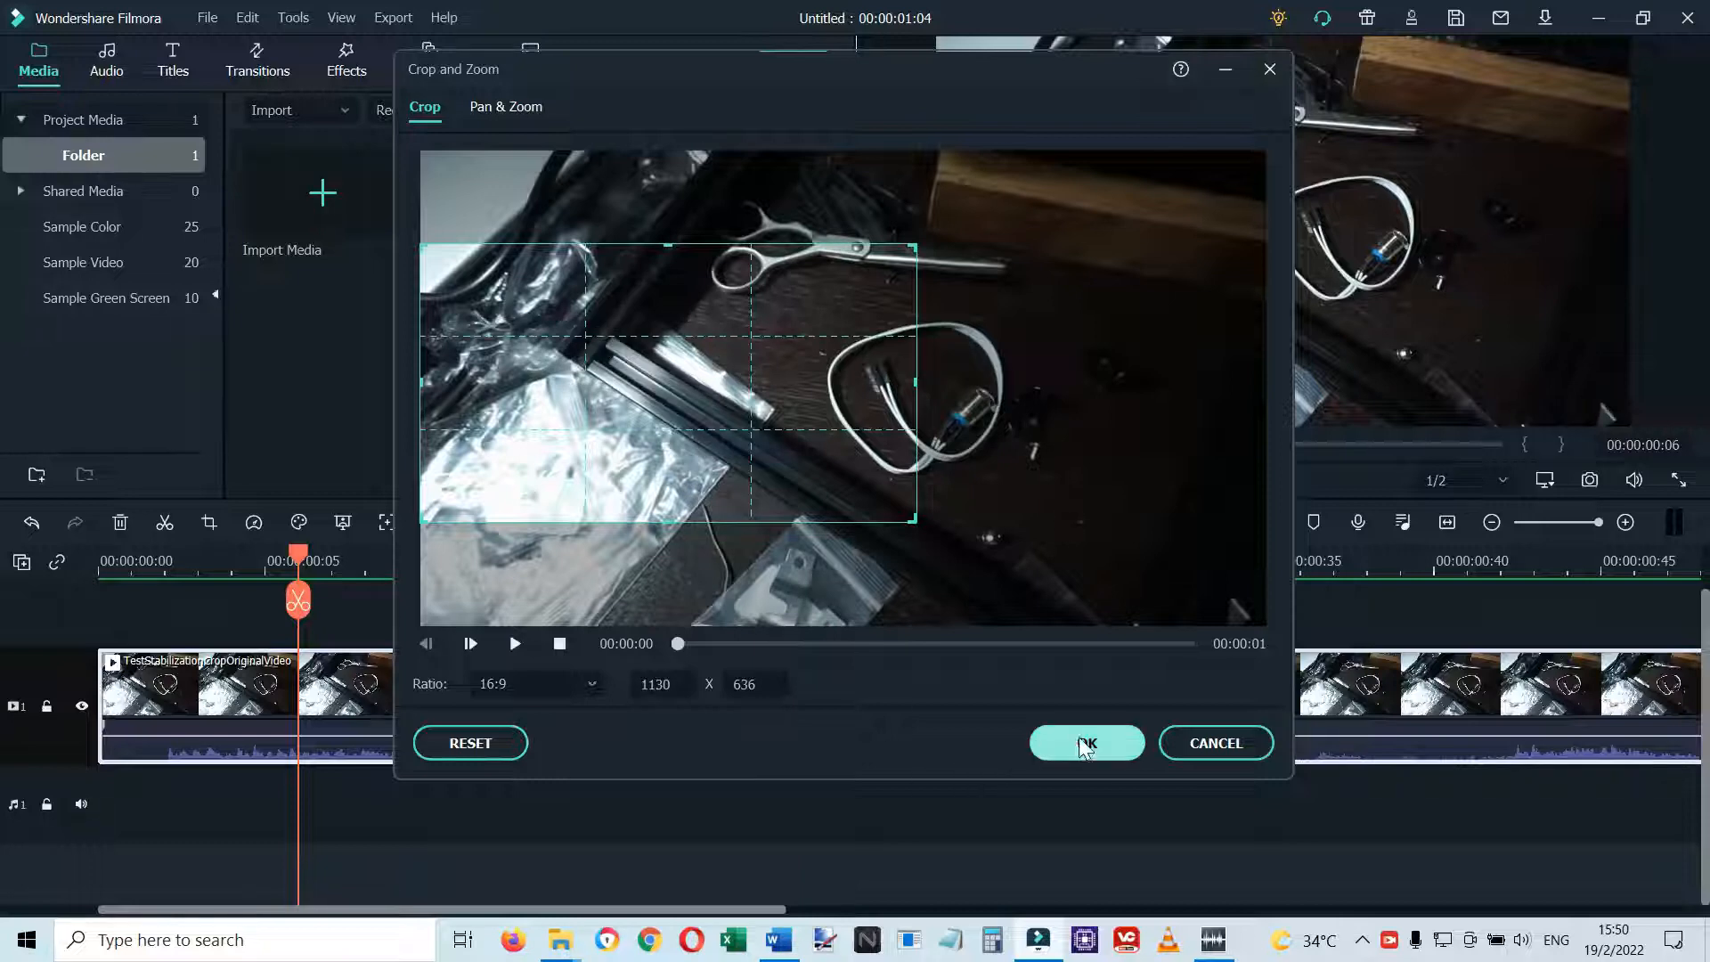
pyautogui.click(1087, 742)
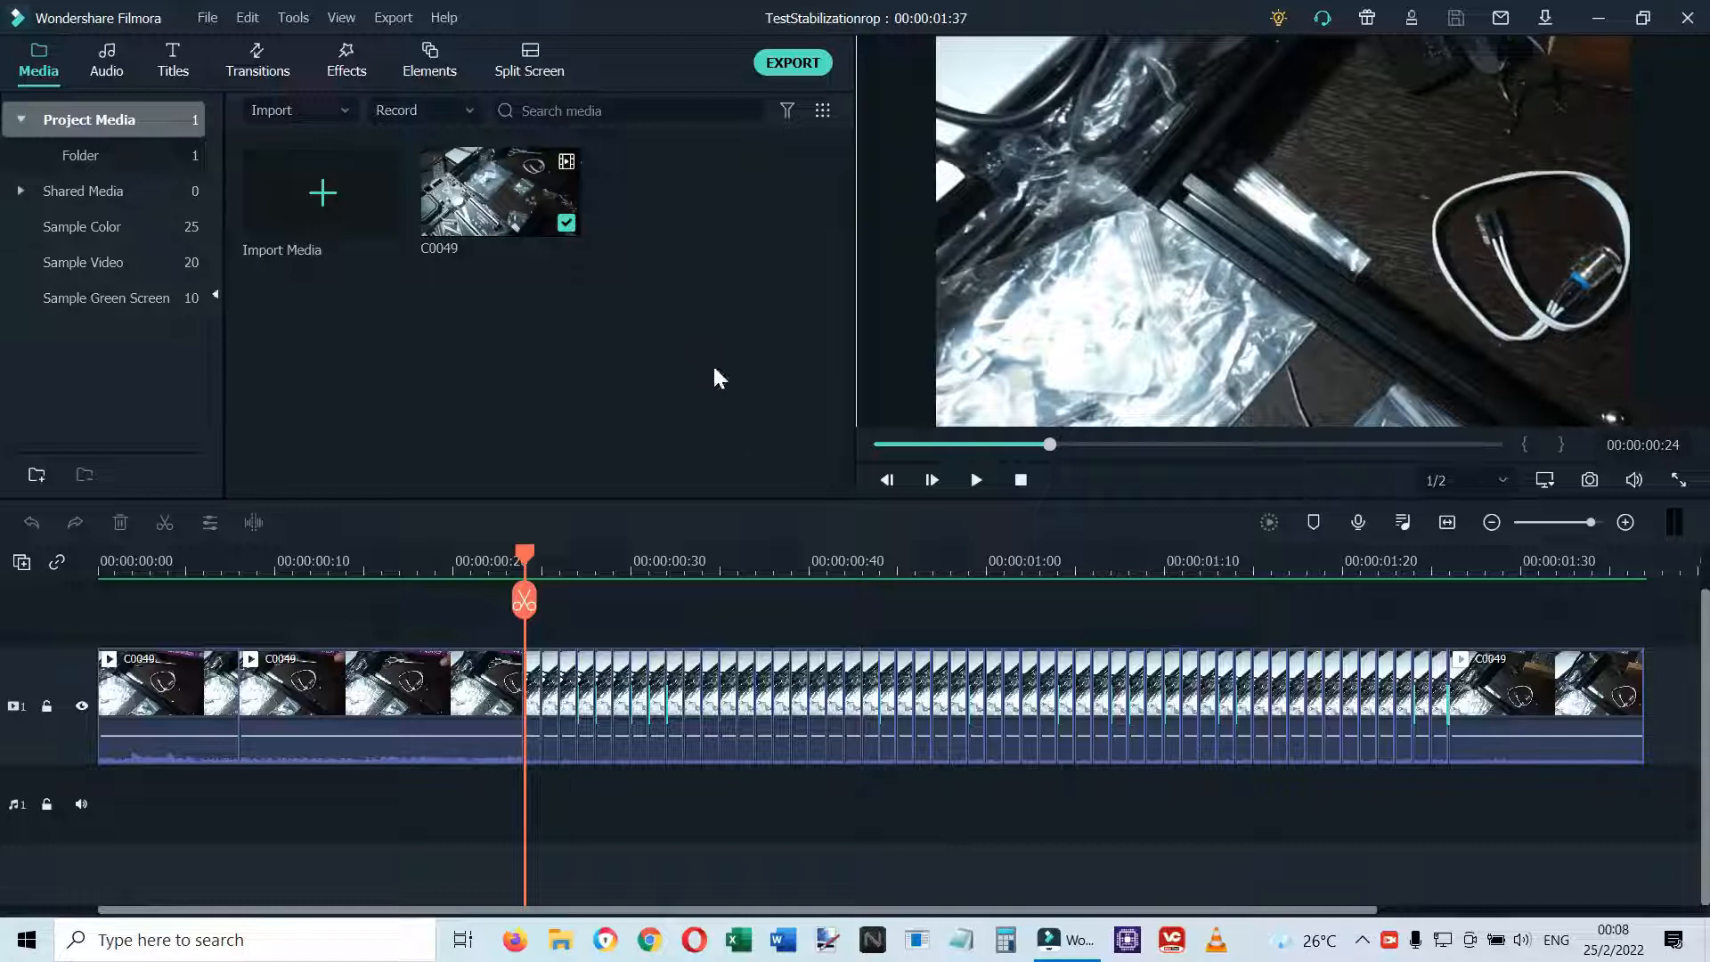
pyautogui.moveTo(951, 818)
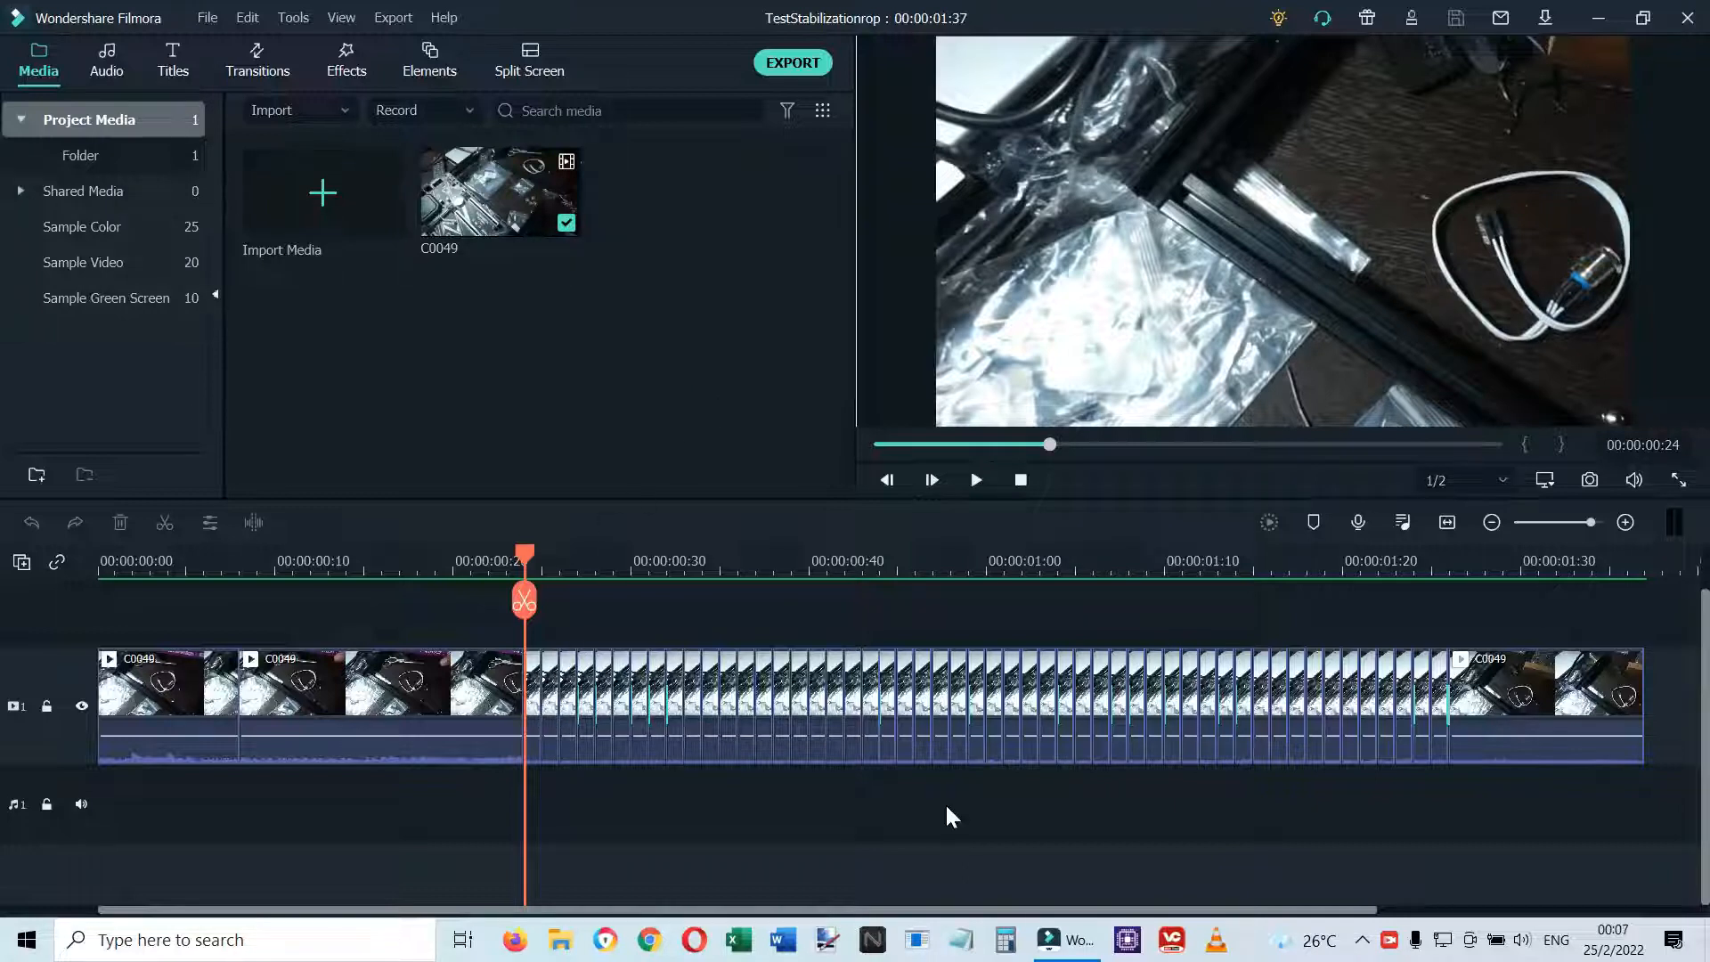